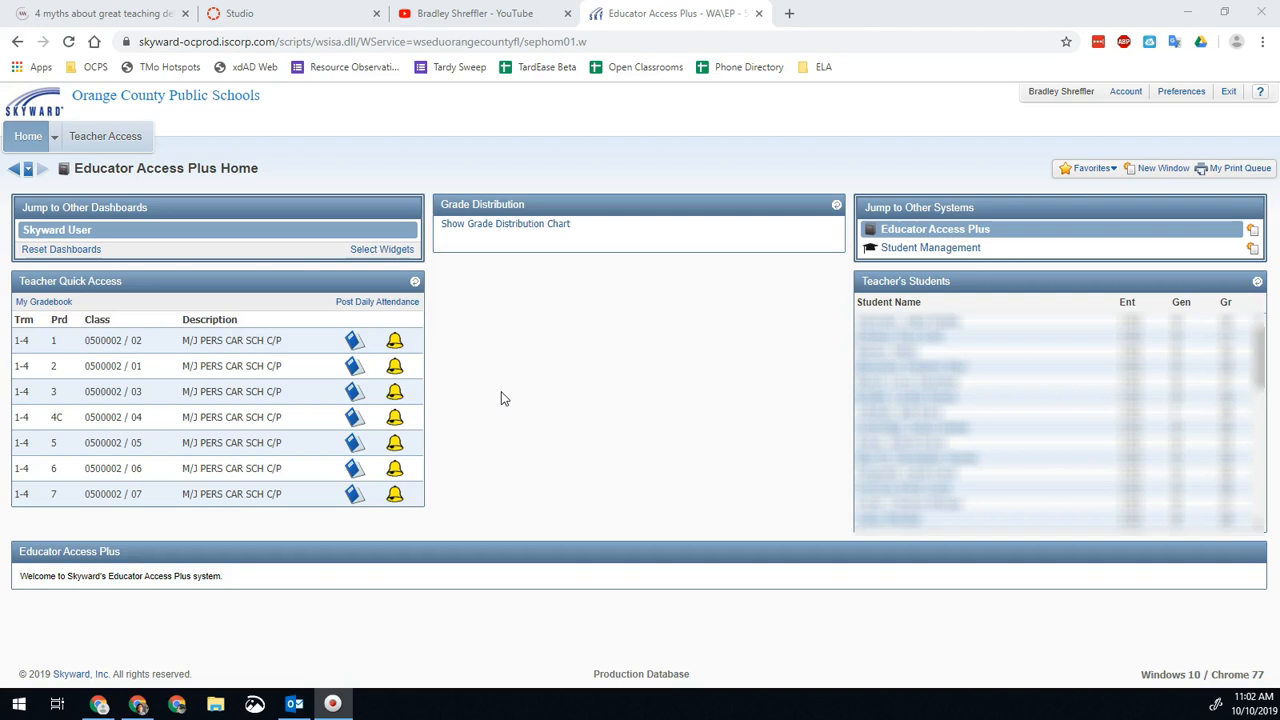
{"action": "mouse_move", "coordinate": [591, 382]}
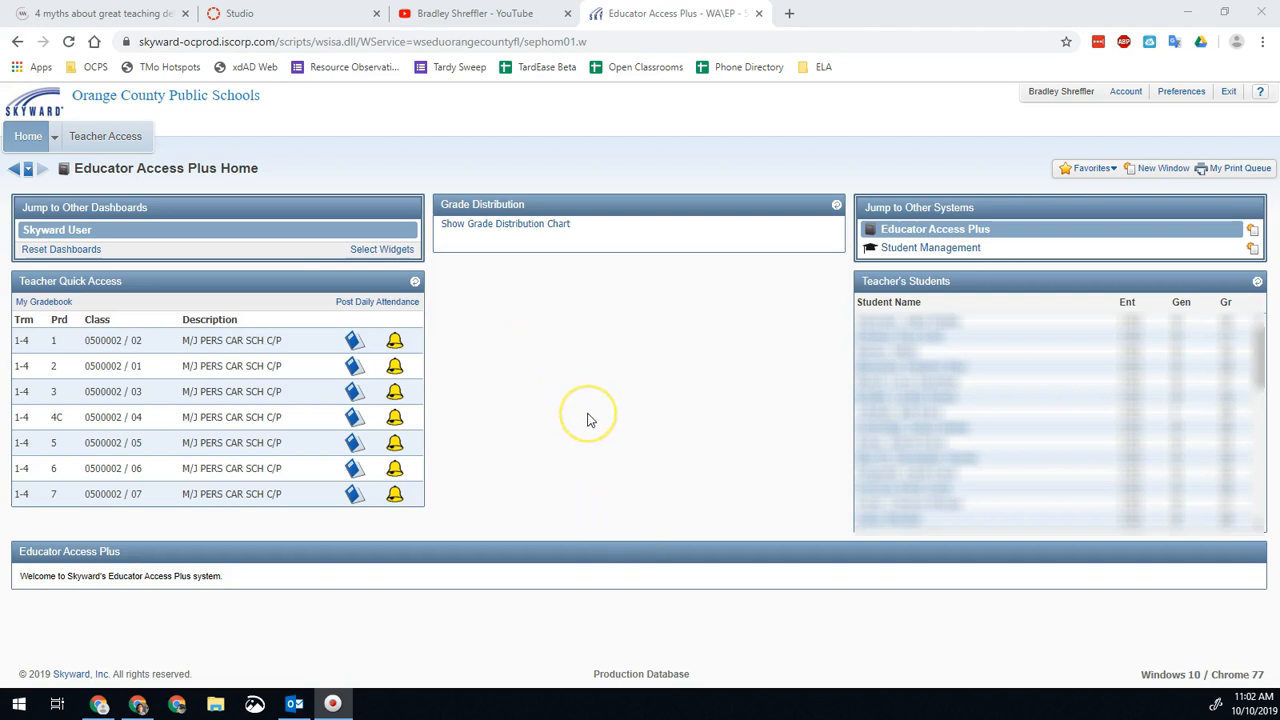
{"action": "mouse_move", "coordinate": [170, 148]}
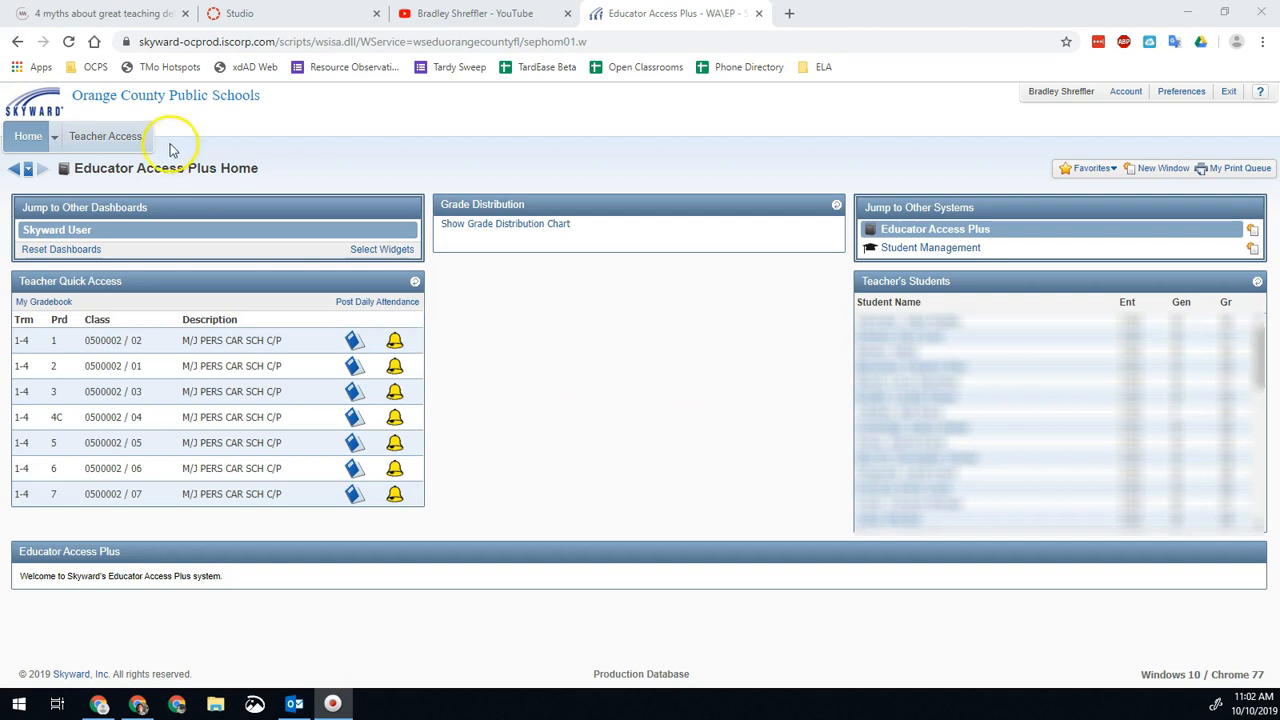
{"action": "mouse_move", "coordinate": [590, 404]}
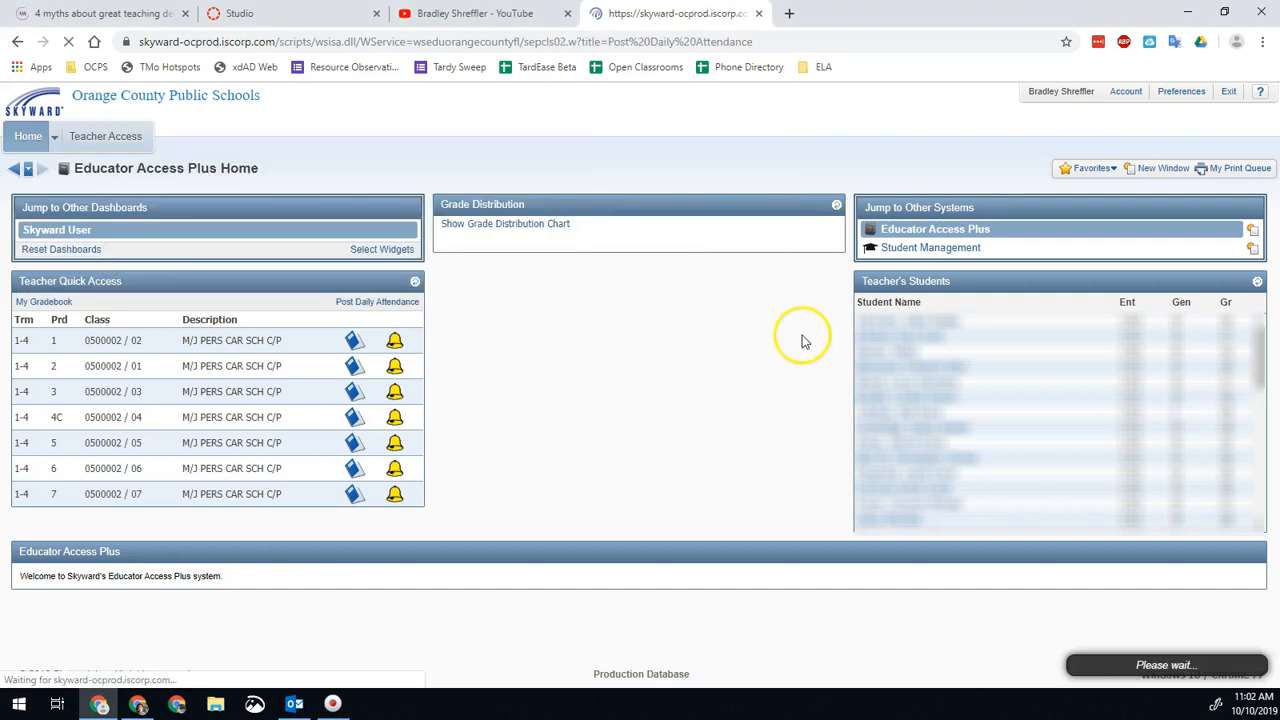
Compare the period 1 class's attendance for today's periods against previous weeks' history
{"action": "left_click", "coordinate": [377, 301]}
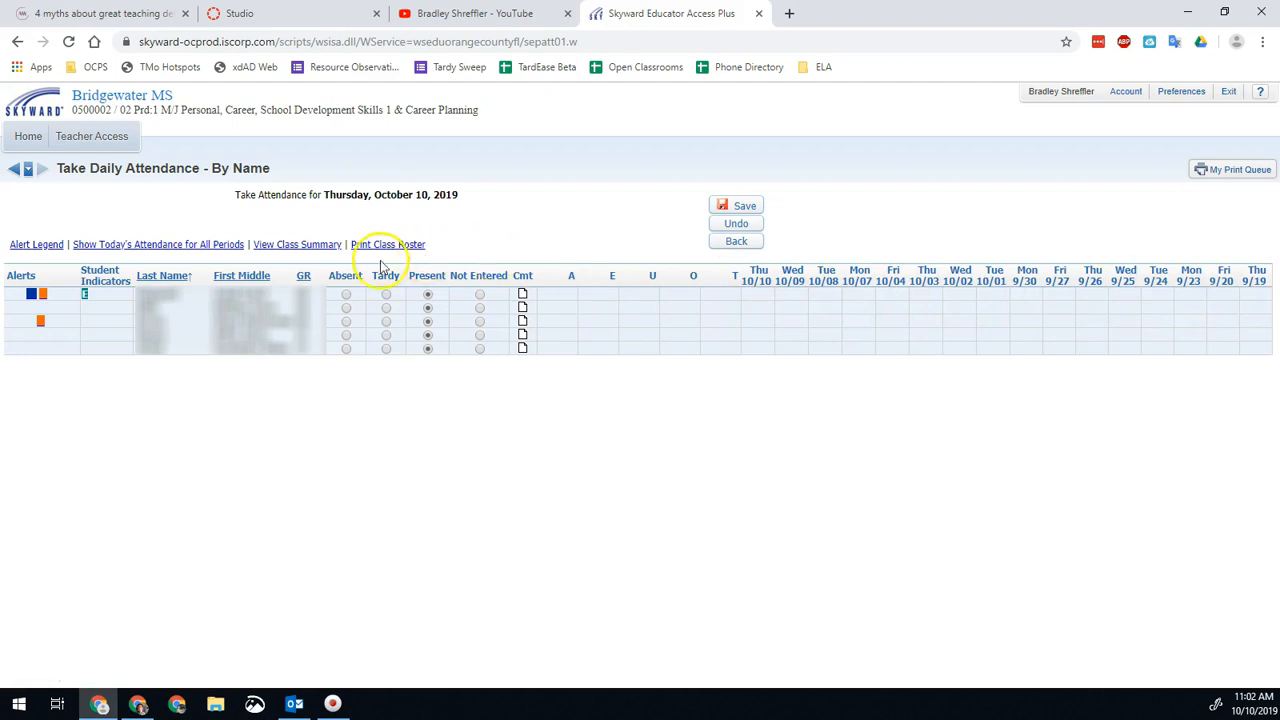
{"action": "mouse_move", "coordinate": [157, 244]}
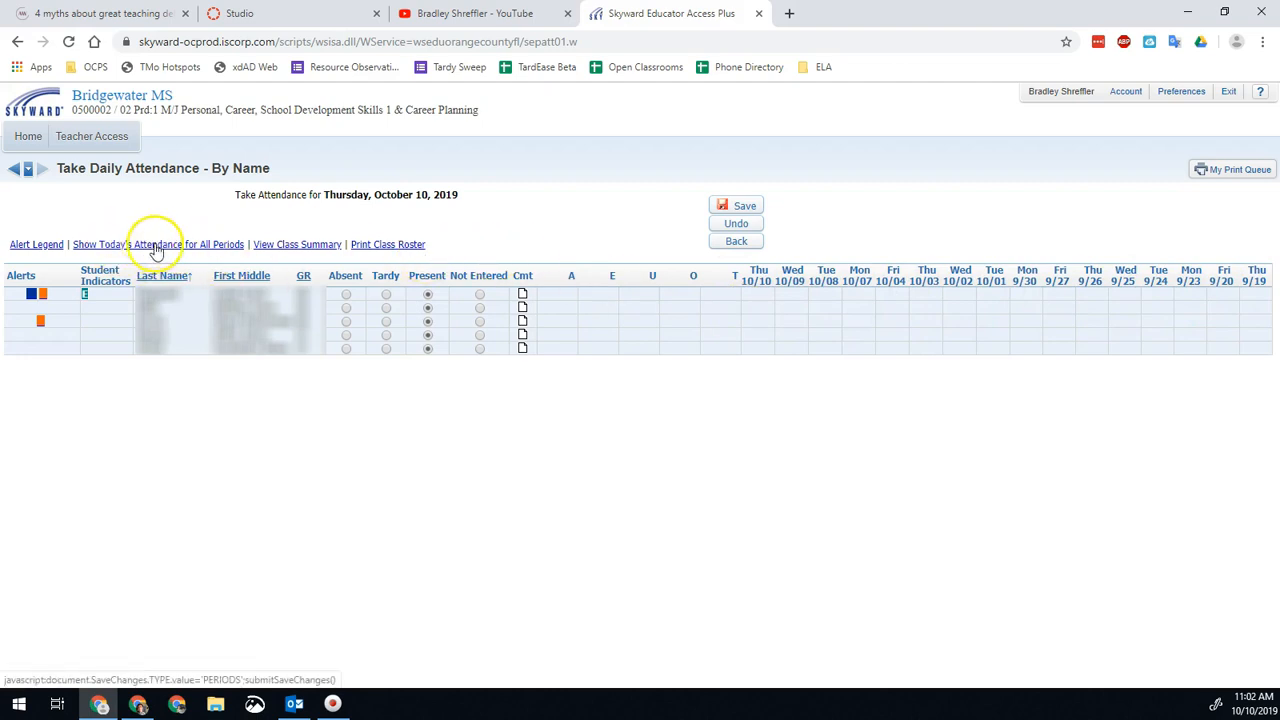
{"action": "left_click", "coordinate": [189, 244]}
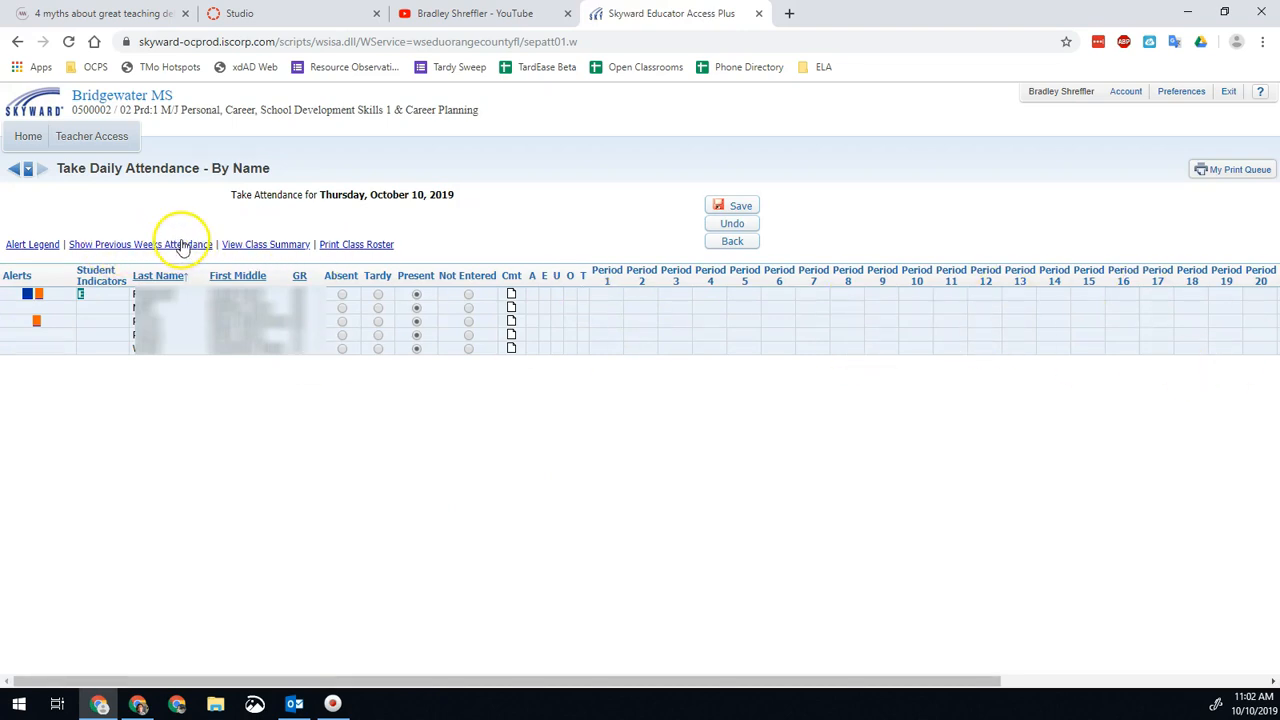
{"action": "left_click", "coordinate": [140, 244]}
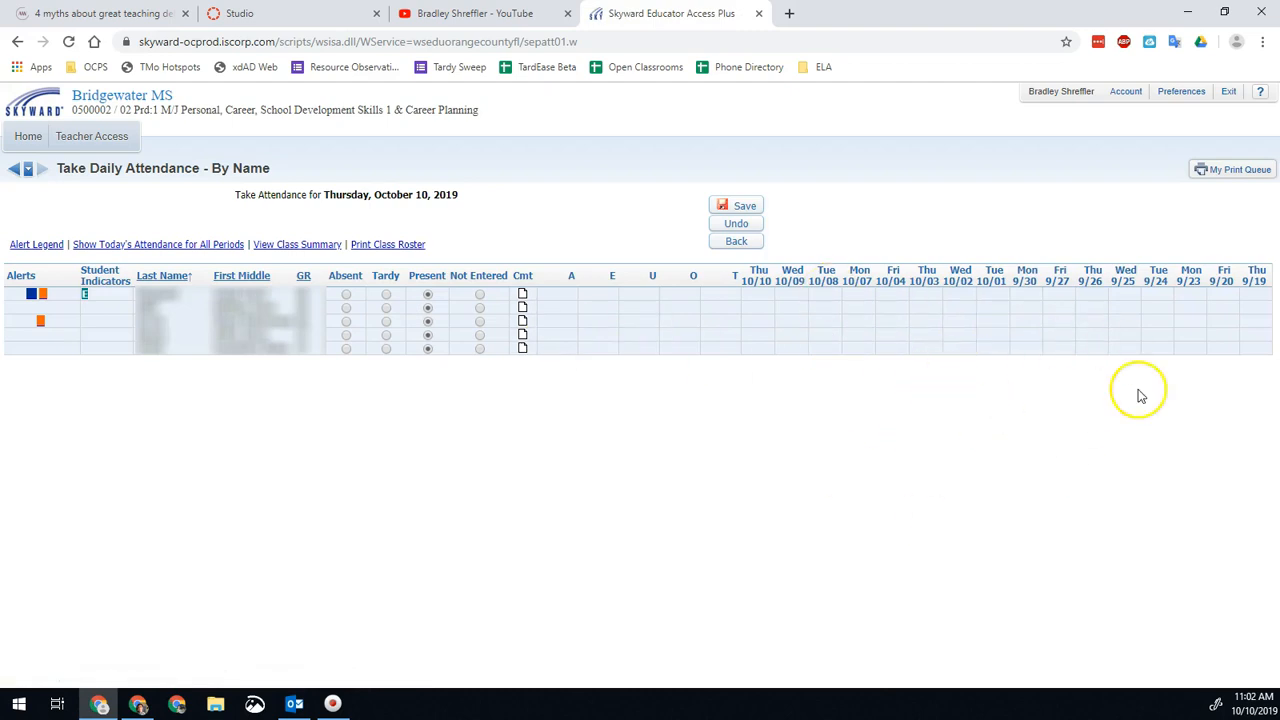
{"action": "mouse_move", "coordinate": [347, 357]}
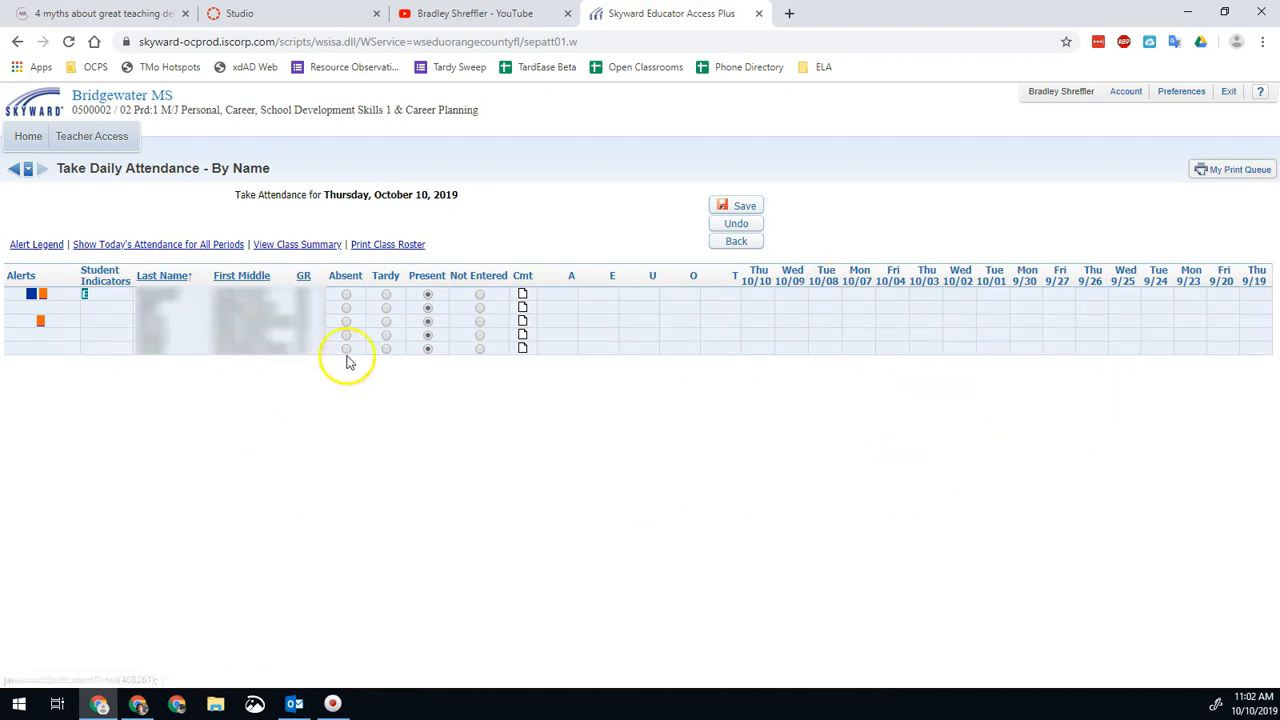
{"action": "mouse_move", "coordinate": [485, 205]}
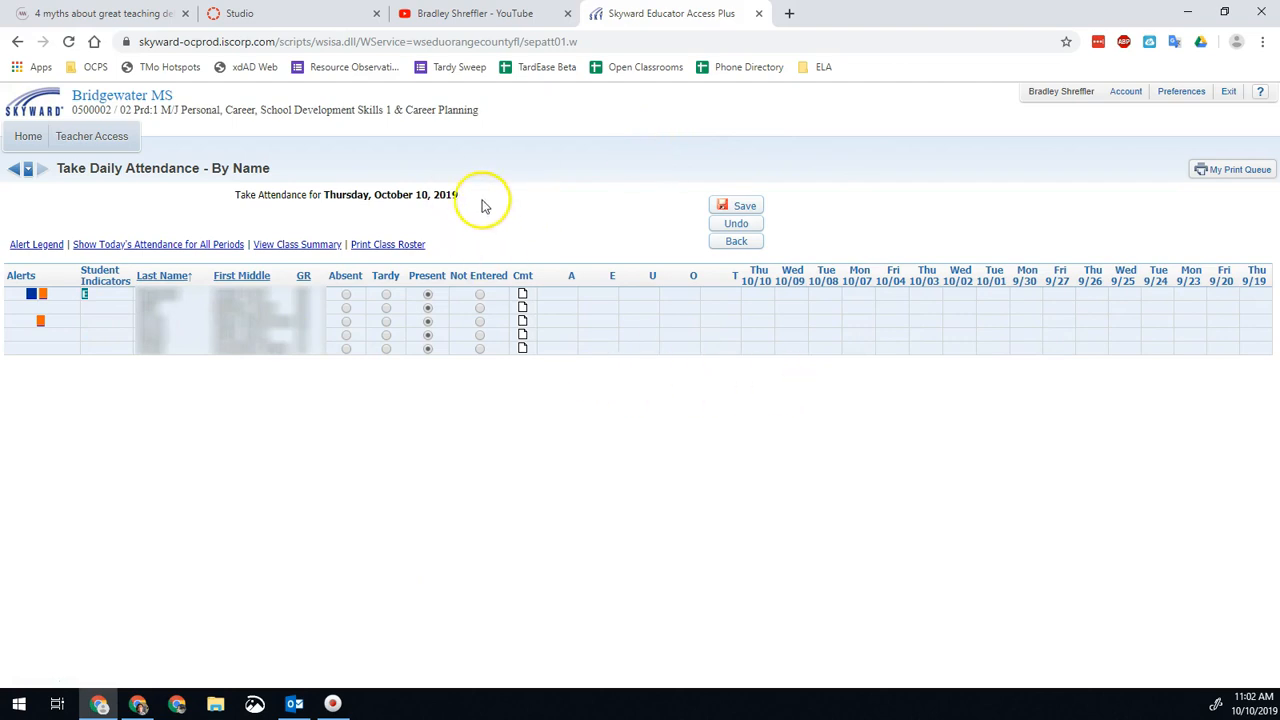
{"action": "left_click", "coordinate": [91, 136]}
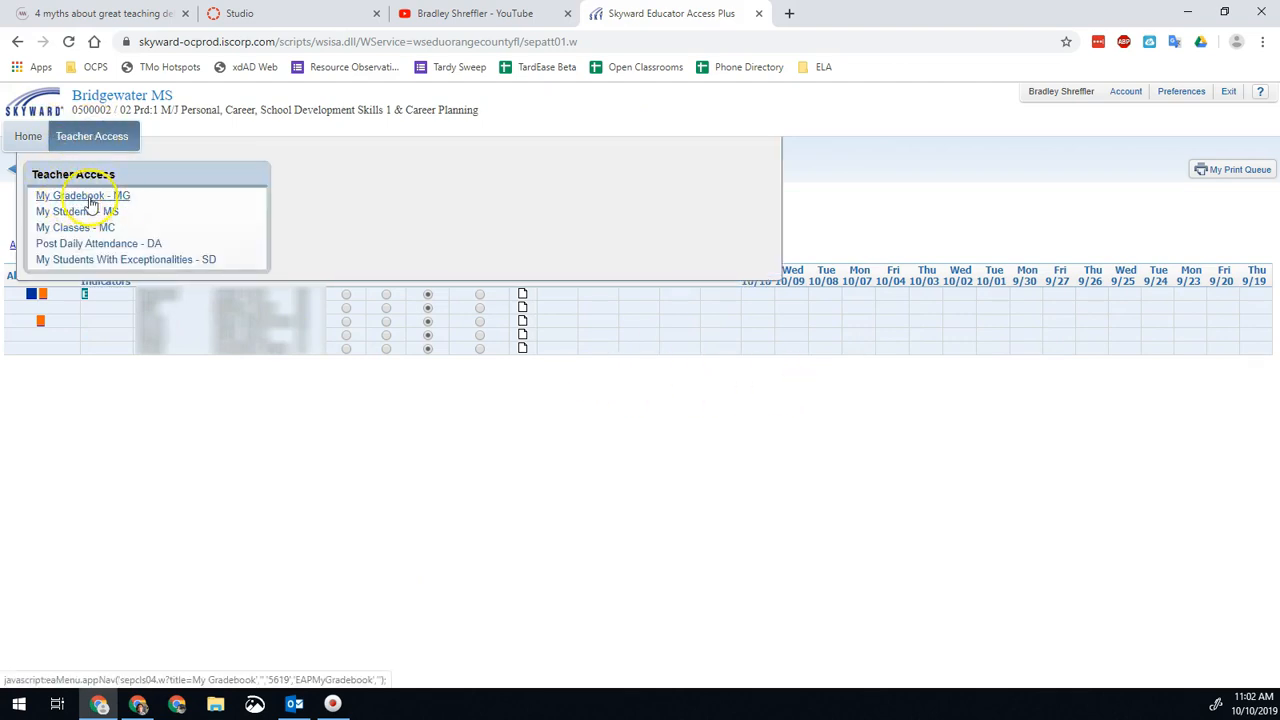
List the templates for My Gradebook's Attendance Summary Report by Class for all classes
{"action": "left_click", "coordinate": [84, 195]}
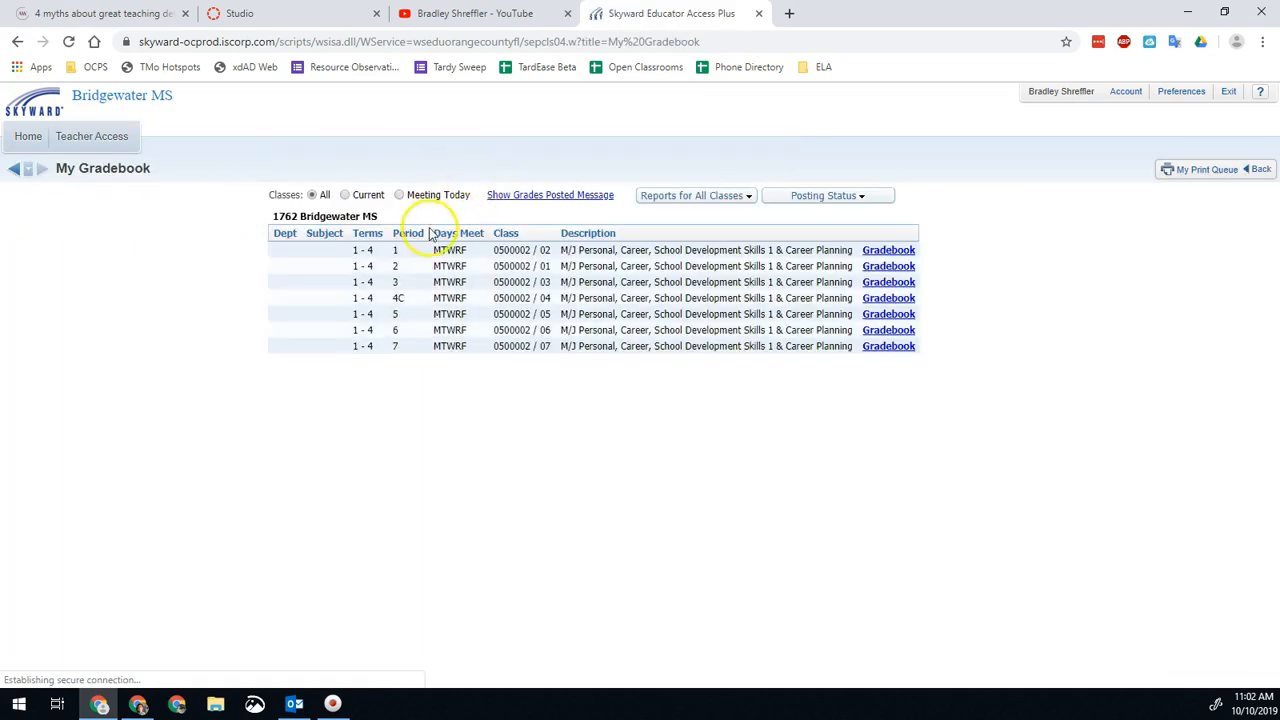
{"action": "left_click", "coordinate": [695, 195]}
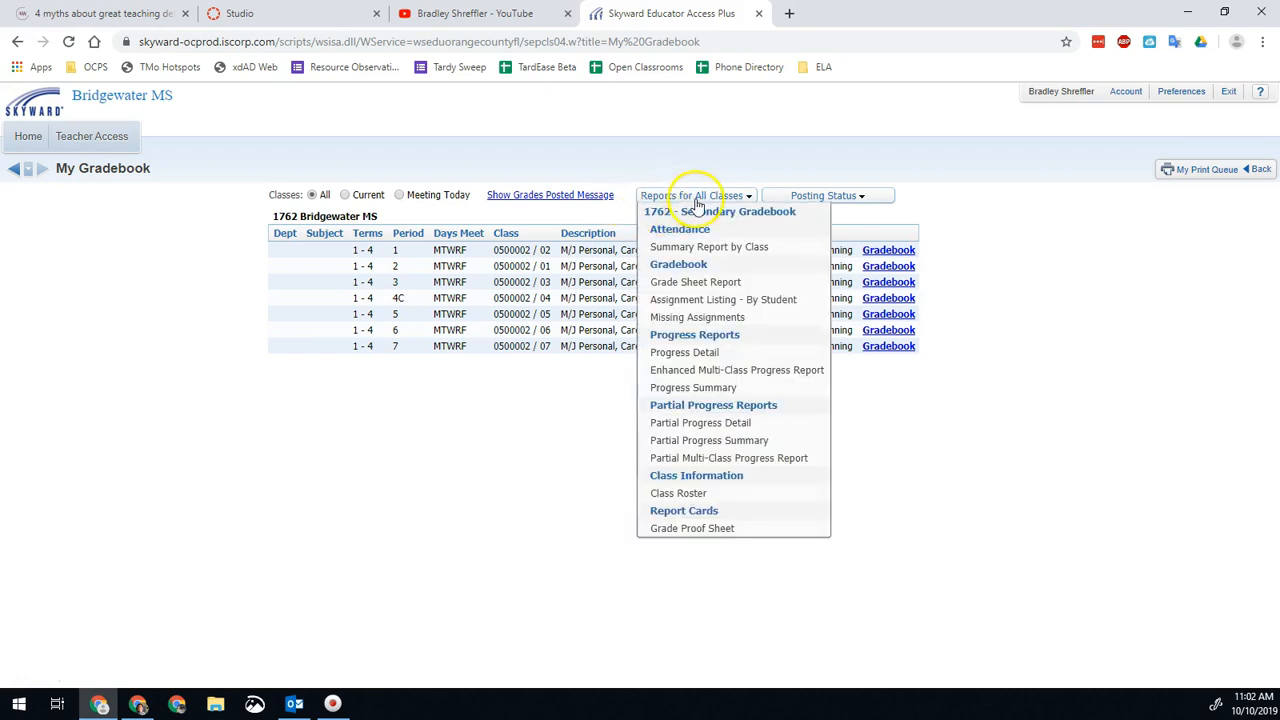
{"action": "mouse_move", "coordinate": [709, 247]}
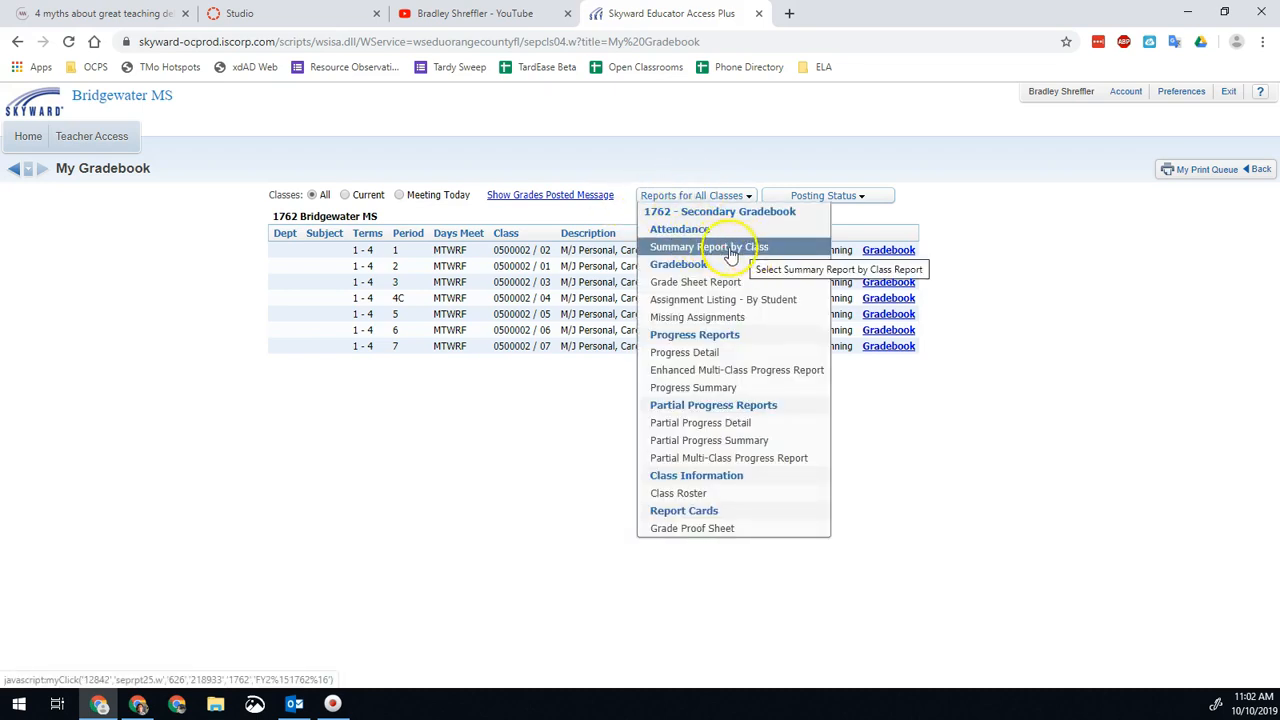
{"action": "left_click", "coordinate": [709, 247]}
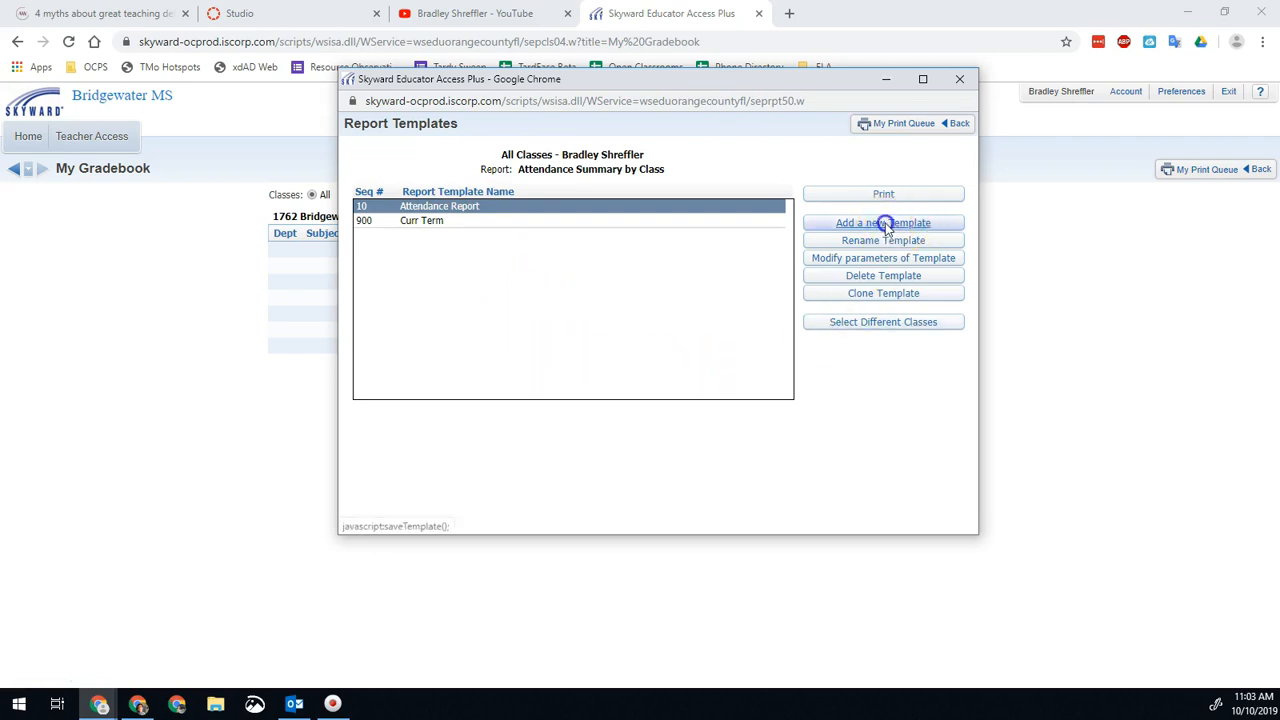
Add and save a template named 'Quarter Attendance' with sequence number 20
{"action": "left_click", "coordinate": [883, 222]}
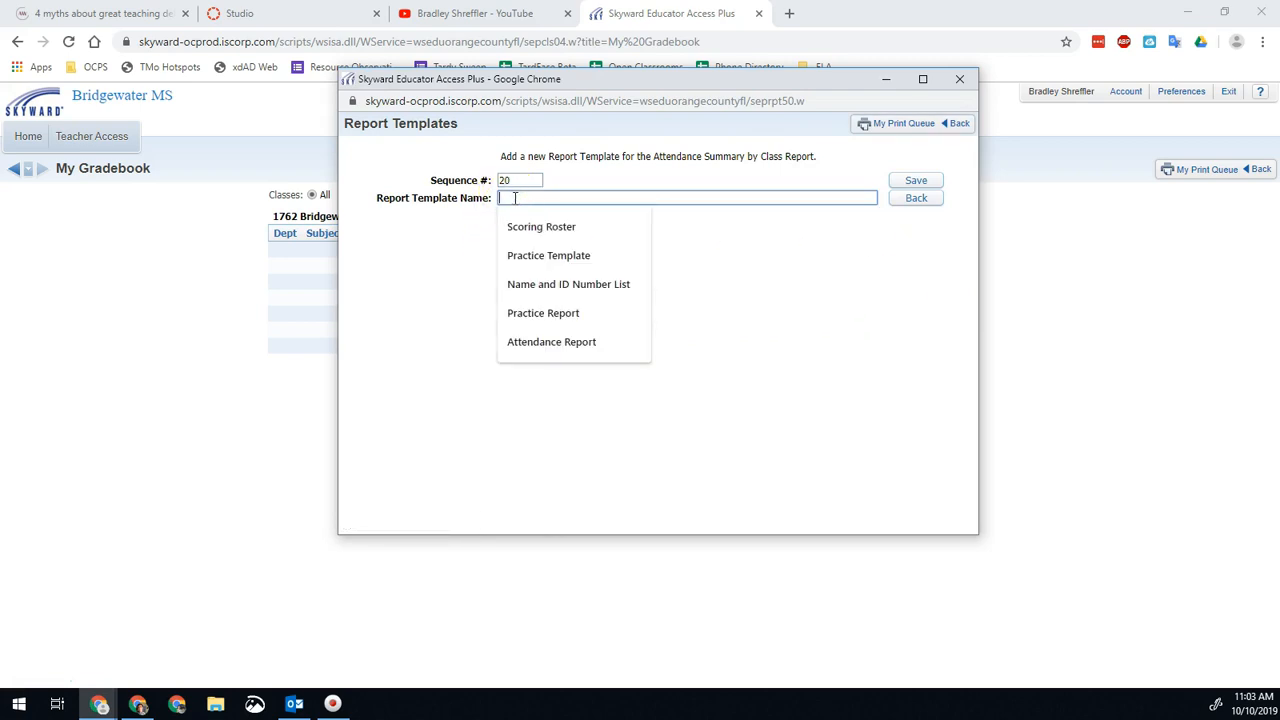
{"action": "type", "text": "Quarter Attendance"}
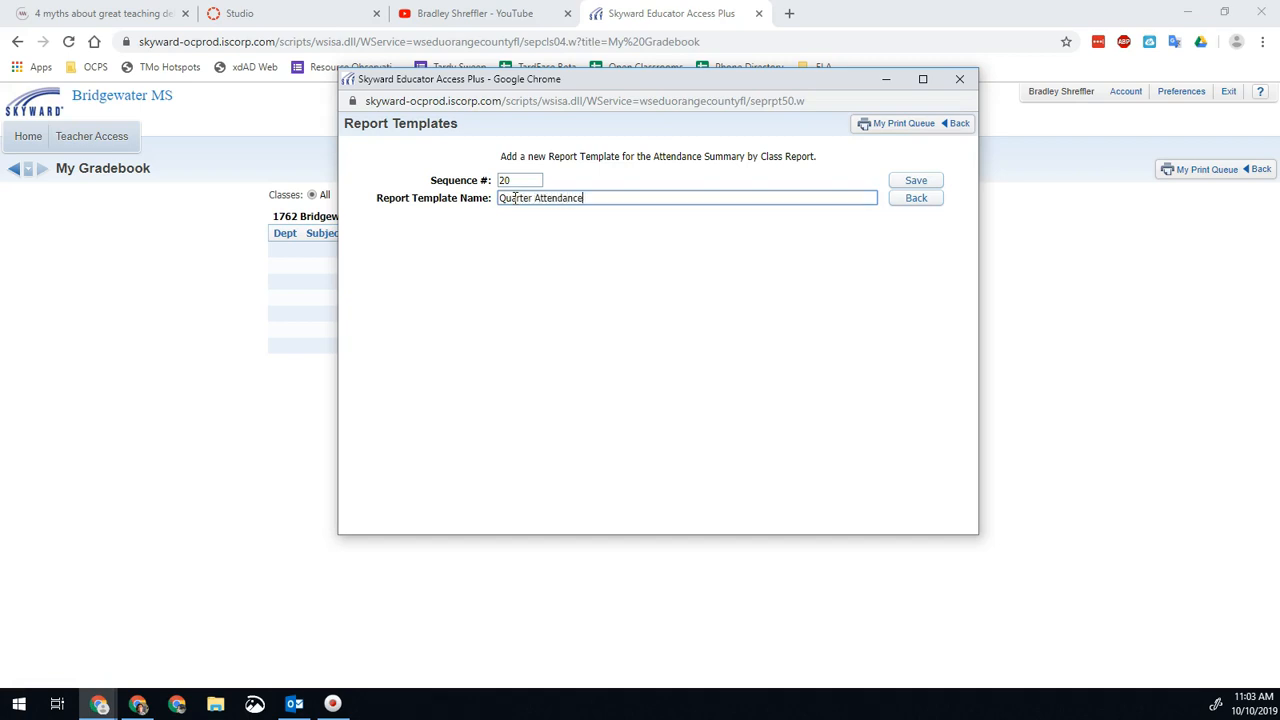
{"action": "left_click", "coordinate": [915, 180]}
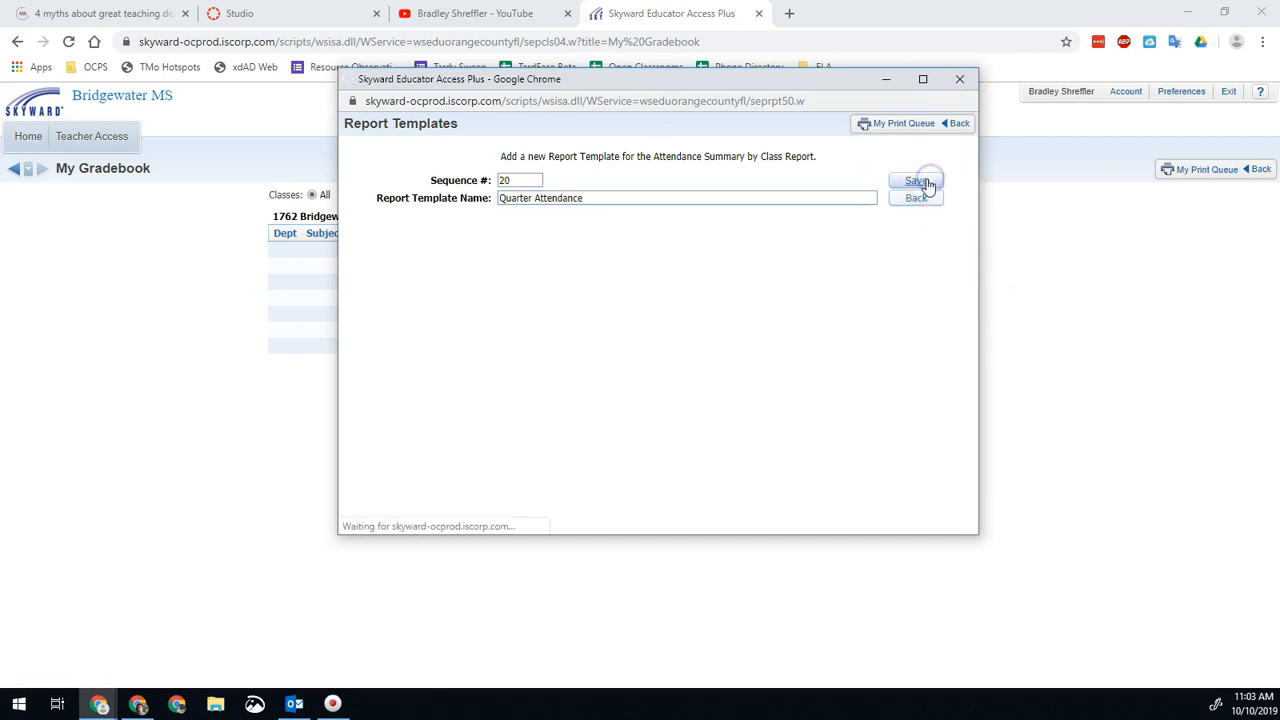
{"action": "left_click", "coordinate": [915, 180]}
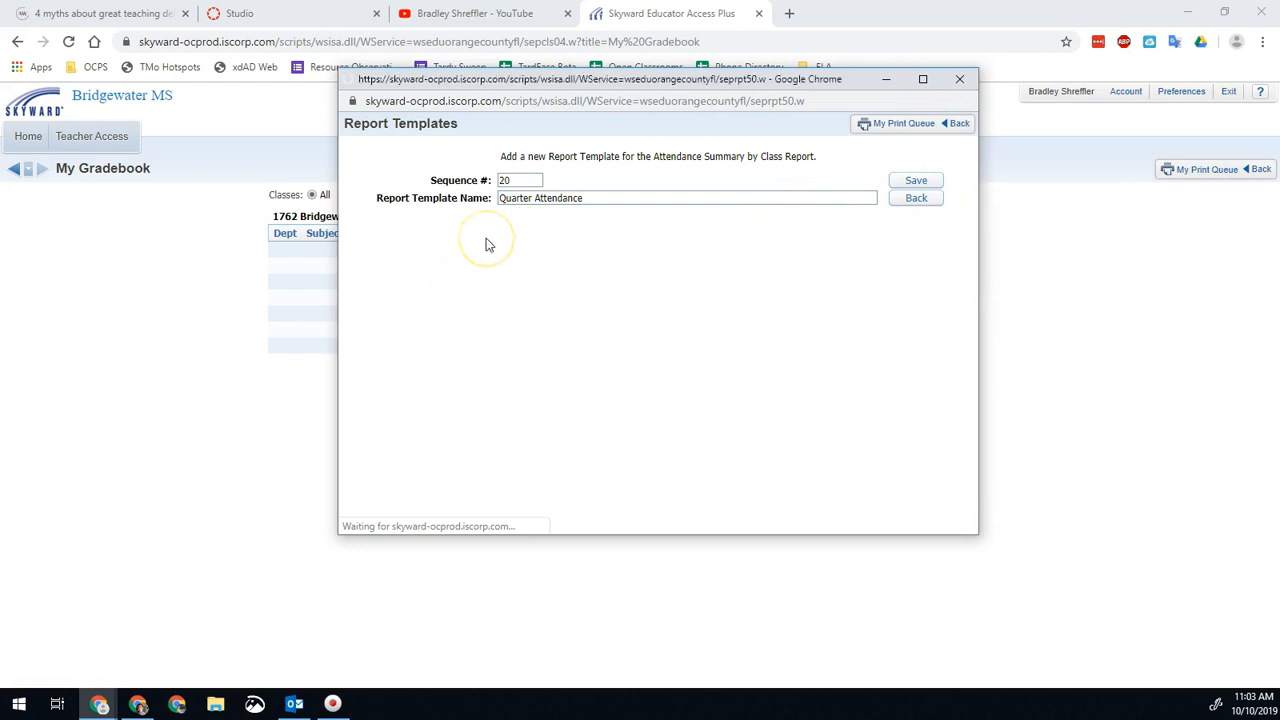
Make Quarter Attendance display the current term and bring up its absence types
{"action": "left_click", "coordinate": [915, 180]}
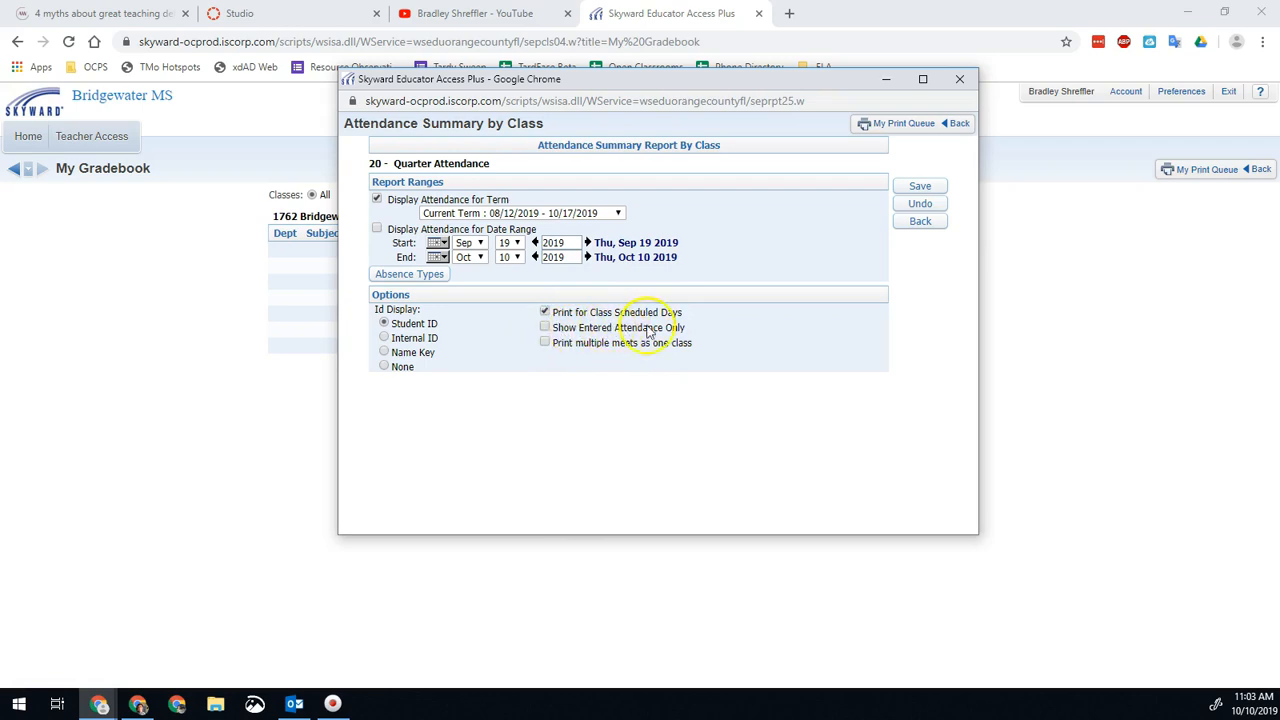
{"action": "mouse_move", "coordinate": [630, 332]}
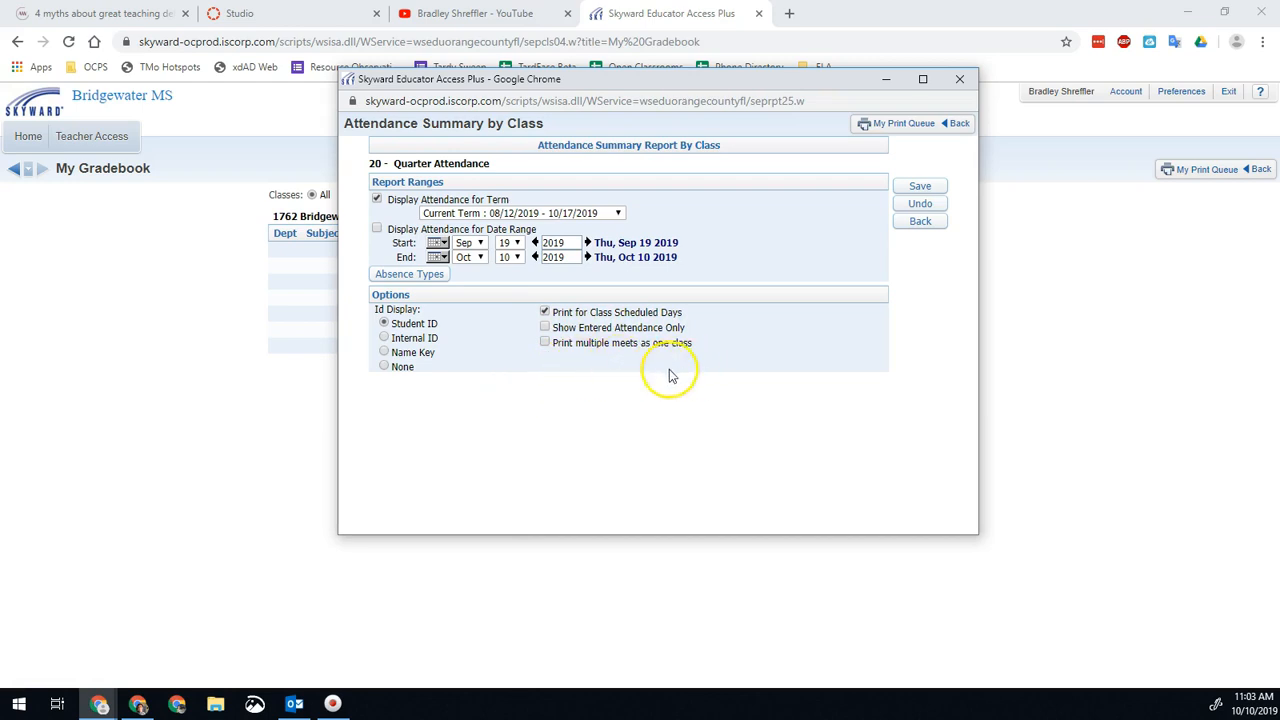
{"action": "left_click", "coordinate": [377, 228]}
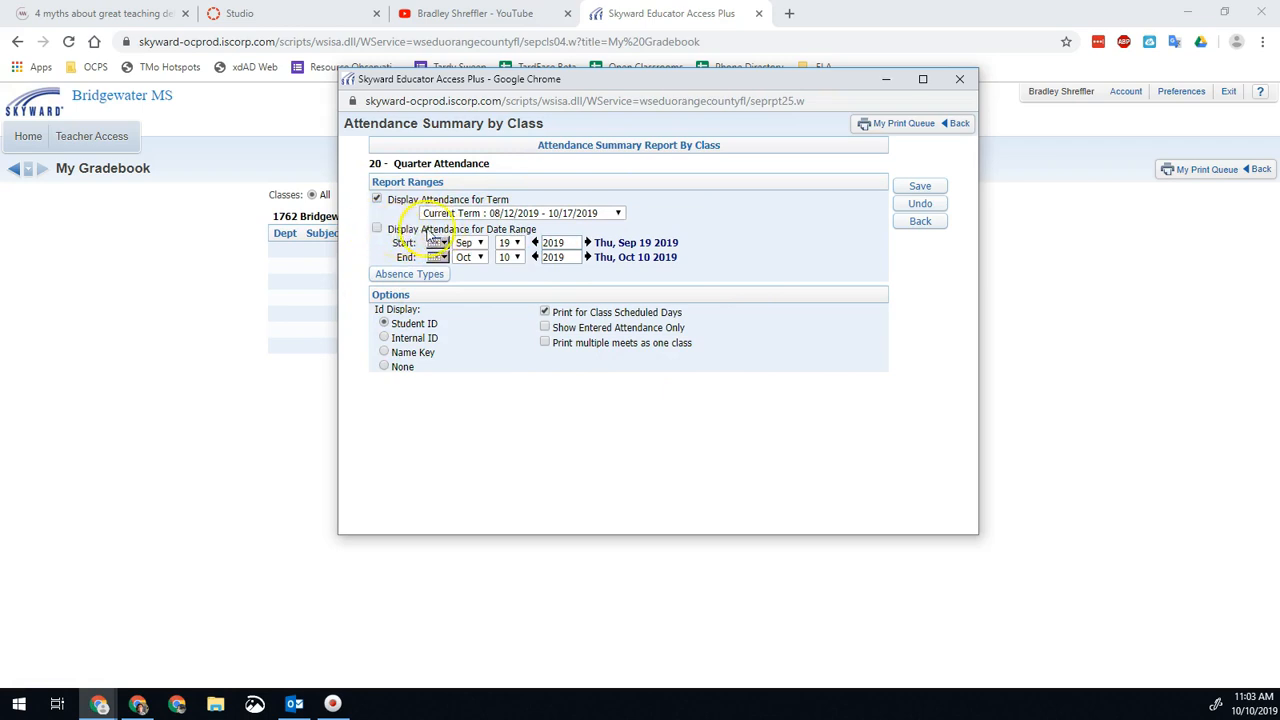
{"action": "mouse_move", "coordinate": [490, 238]}
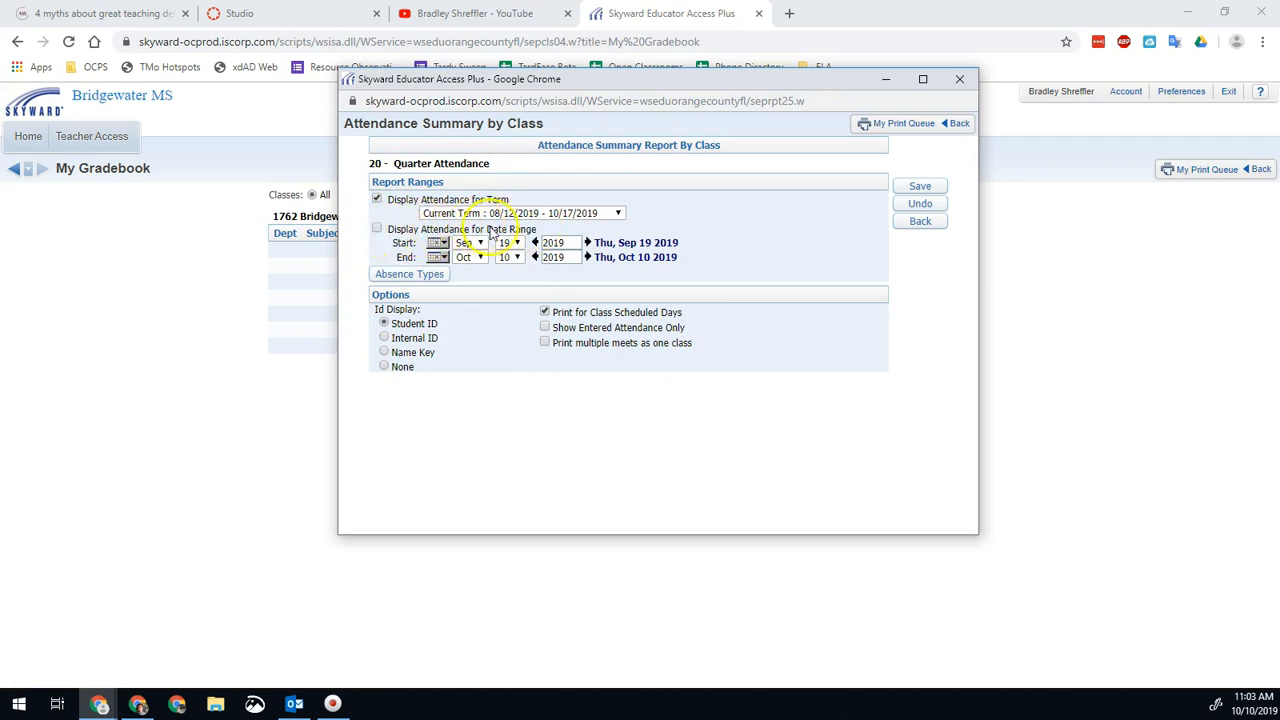
{"action": "left_click", "coordinate": [377, 199]}
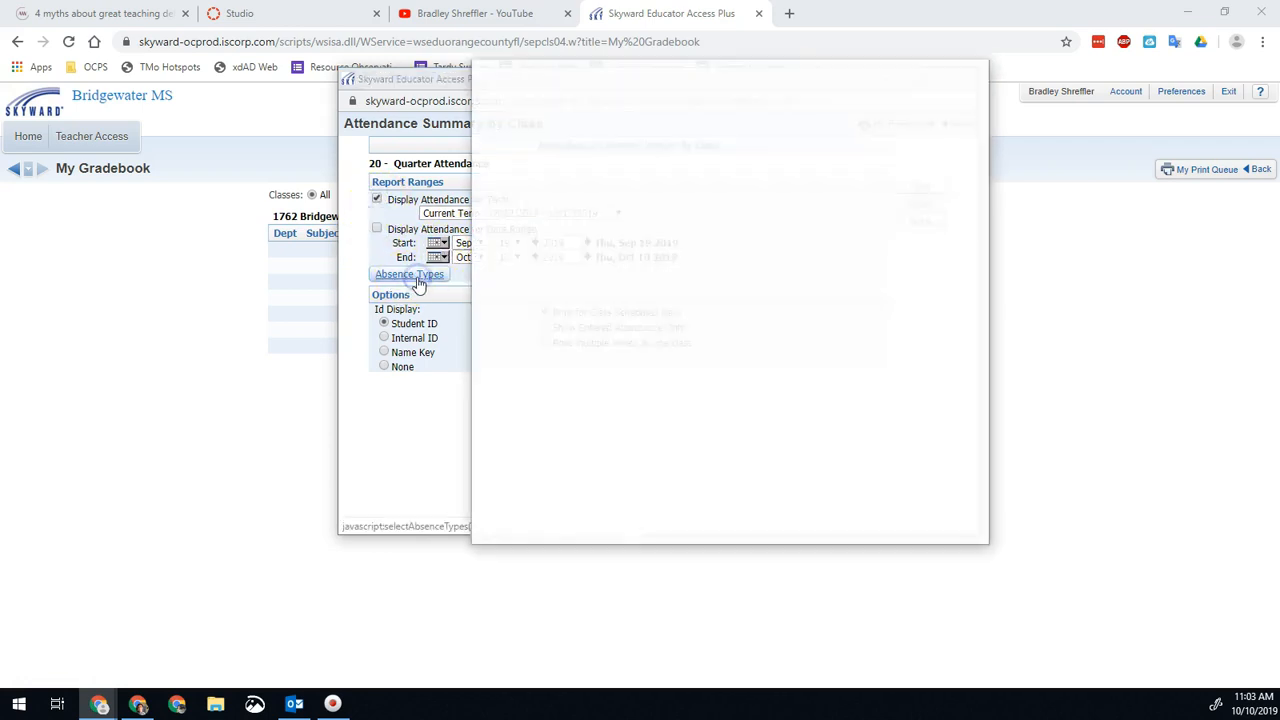
Review the selected absence types, re-add School Tardy, and save with all types included
{"action": "left_click", "coordinate": [408, 274]}
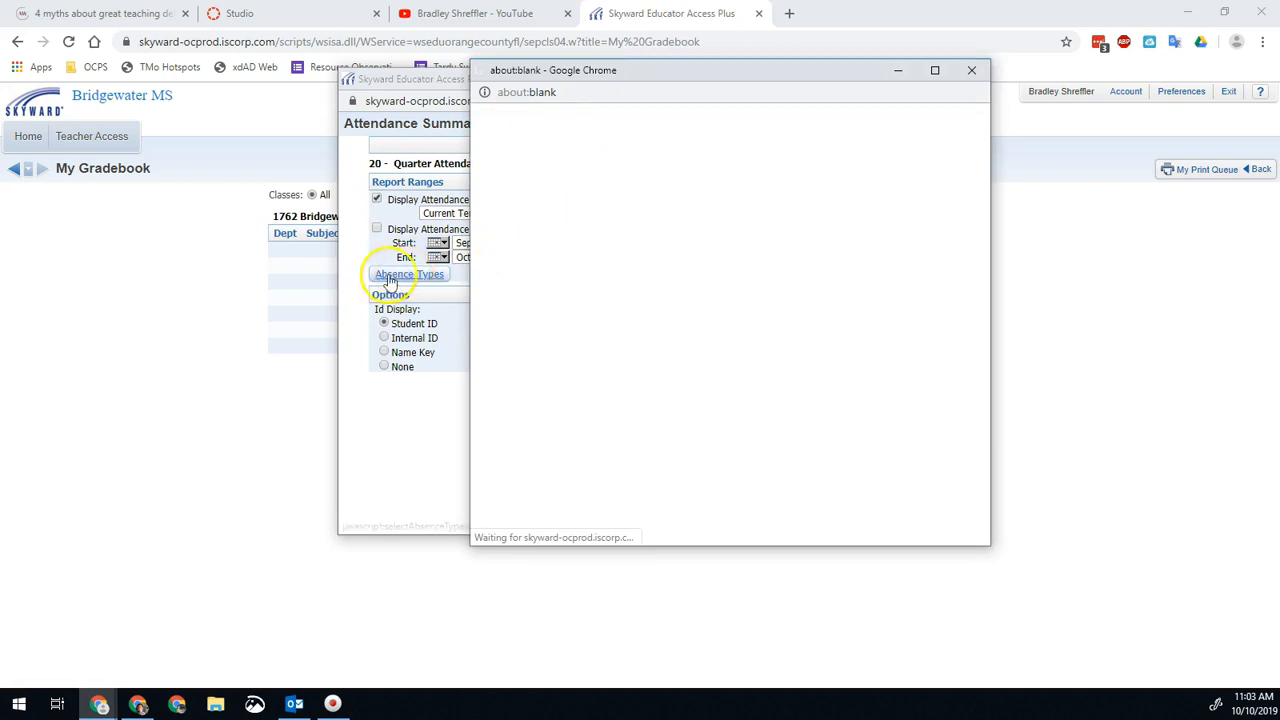
{"action": "left_click", "coordinate": [409, 274]}
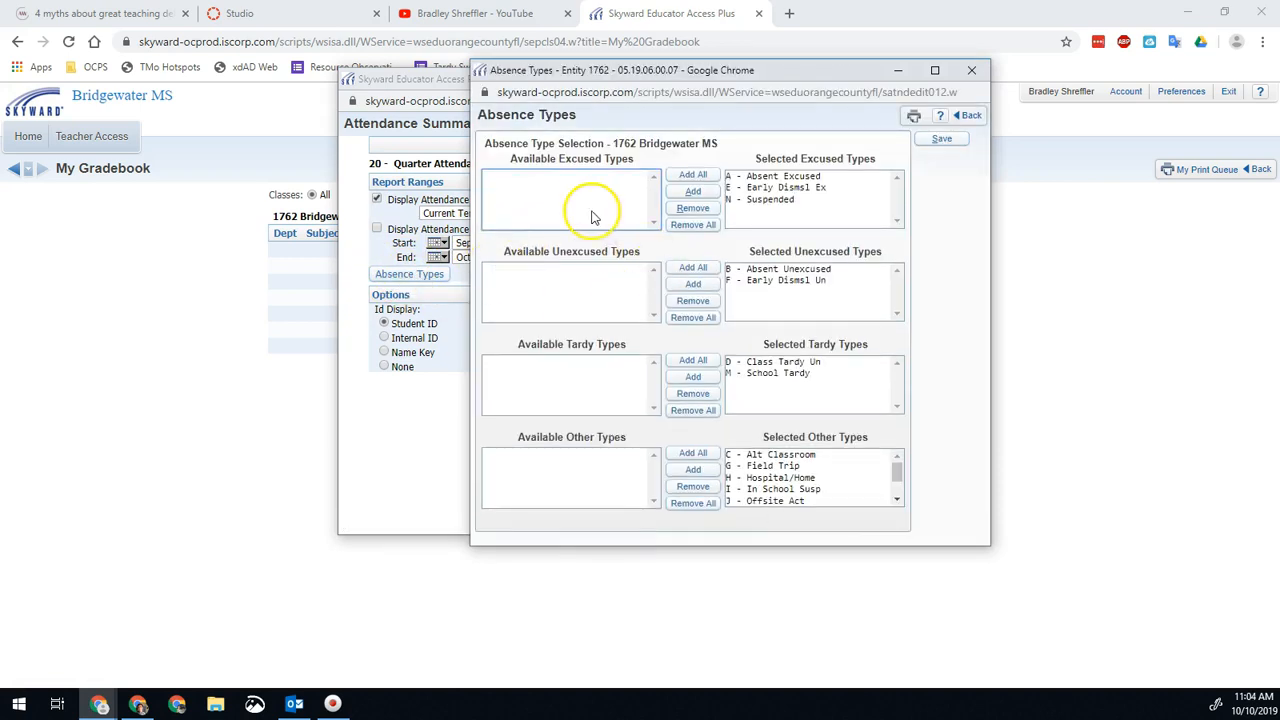
{"action": "mouse_move", "coordinate": [805, 228]}
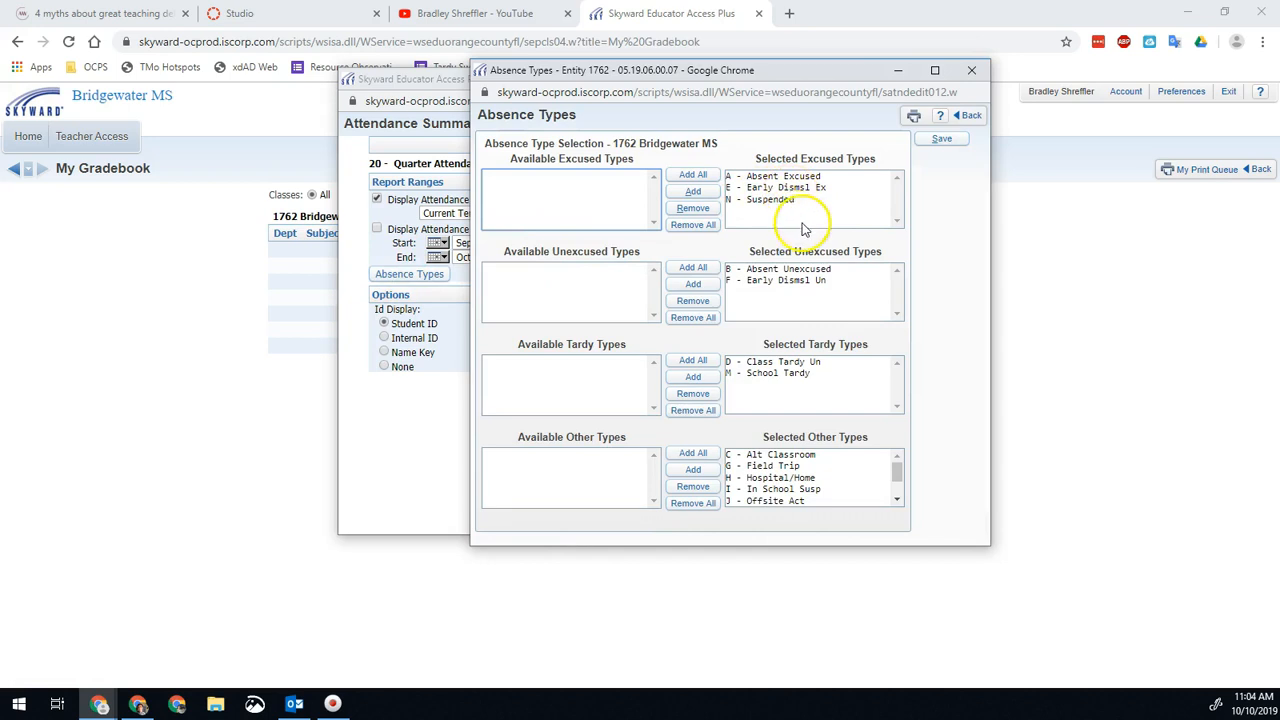
{"action": "left_click", "coordinate": [770, 199]}
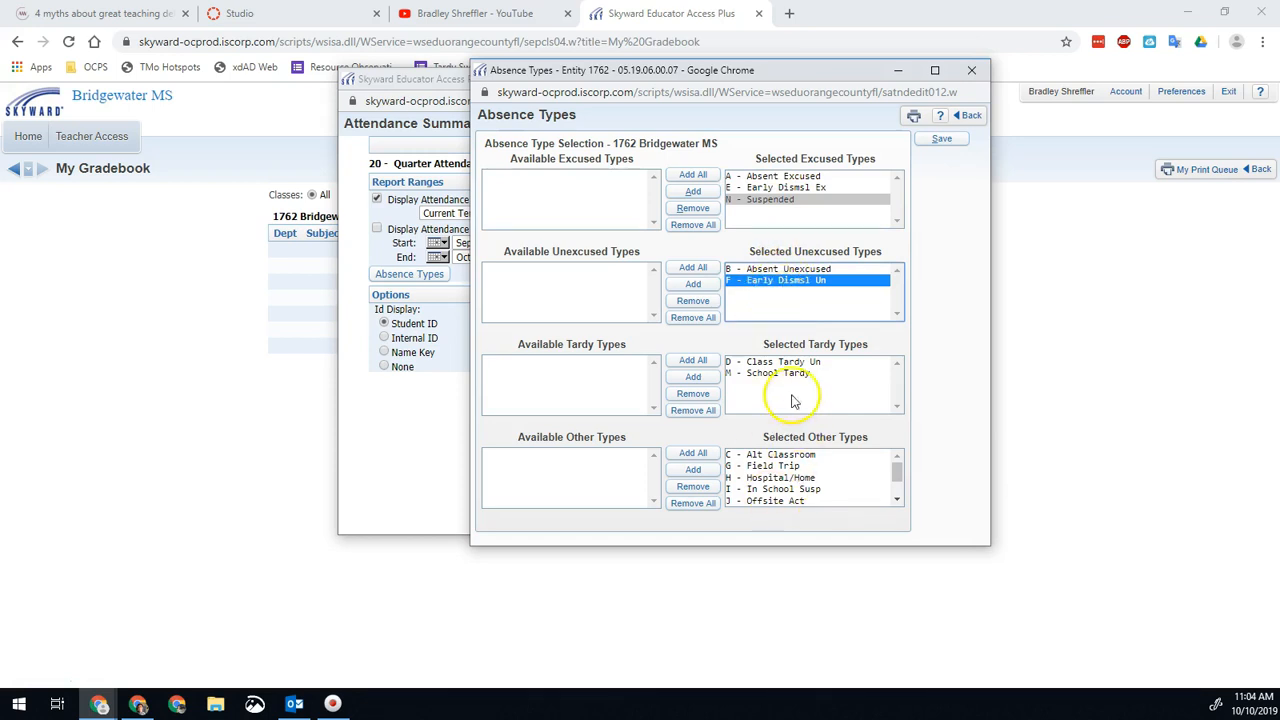
{"action": "left_click", "coordinate": [692, 393]}
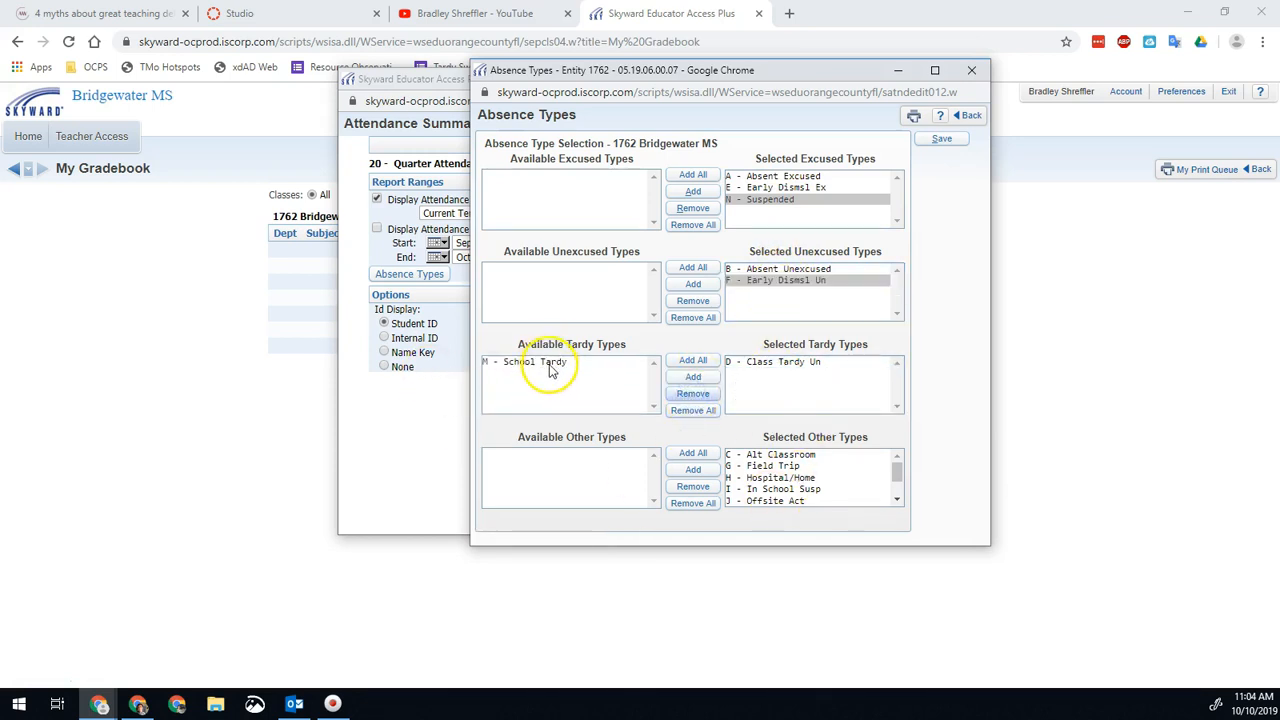
{"action": "left_click", "coordinate": [692, 376]}
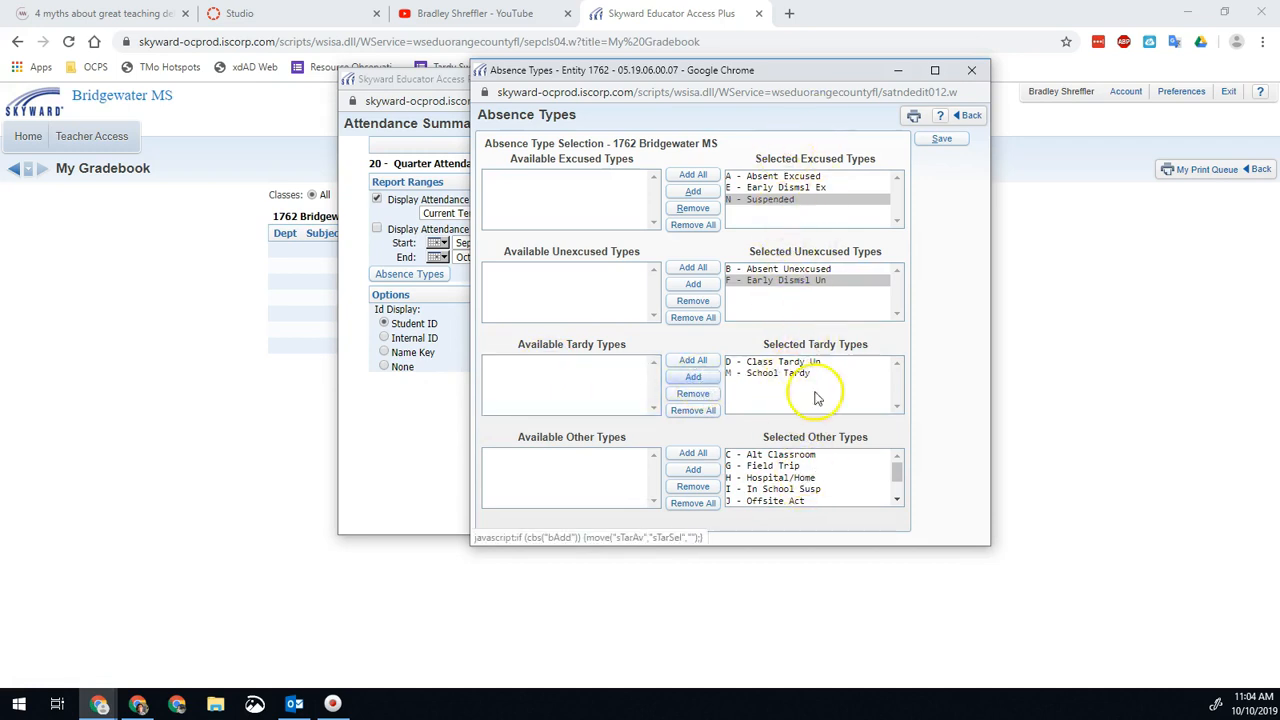
{"action": "left_click", "coordinate": [783, 176]}
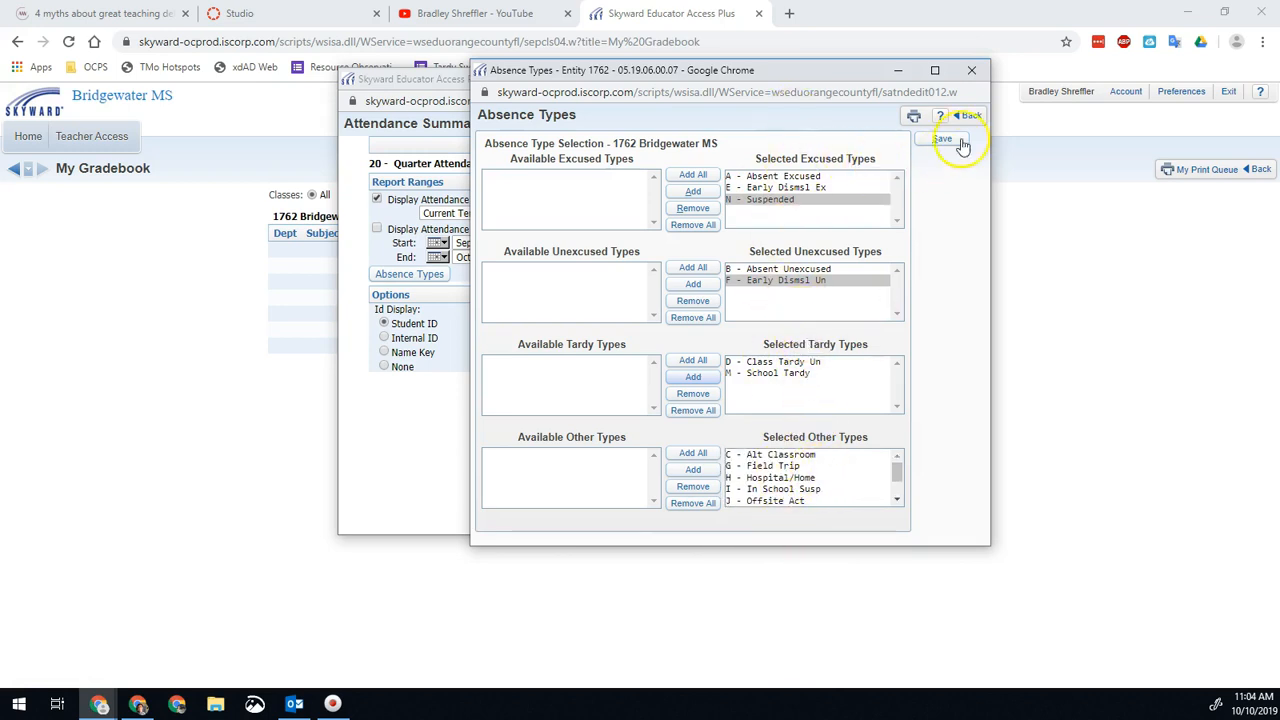
{"action": "left_click", "coordinate": [941, 138]}
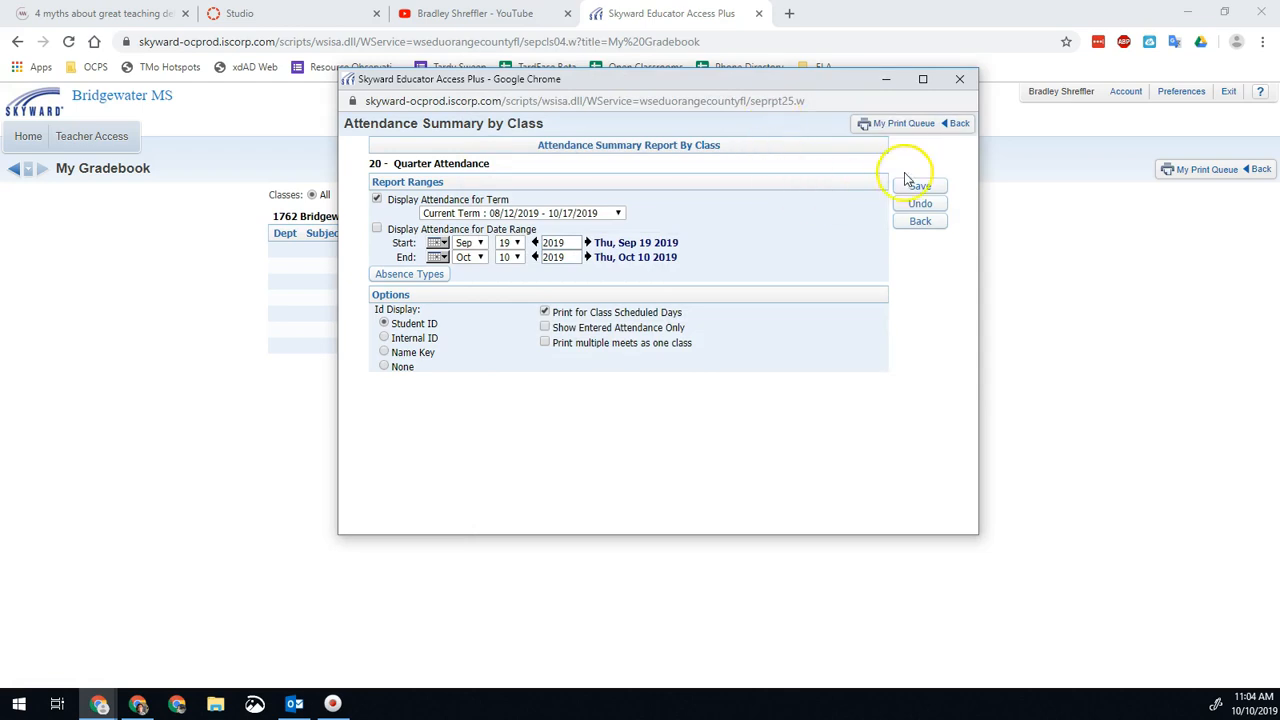
Save the template settings and print '20 - Quarter Attendance' until processing finishes
{"action": "left_click", "coordinate": [919, 186]}
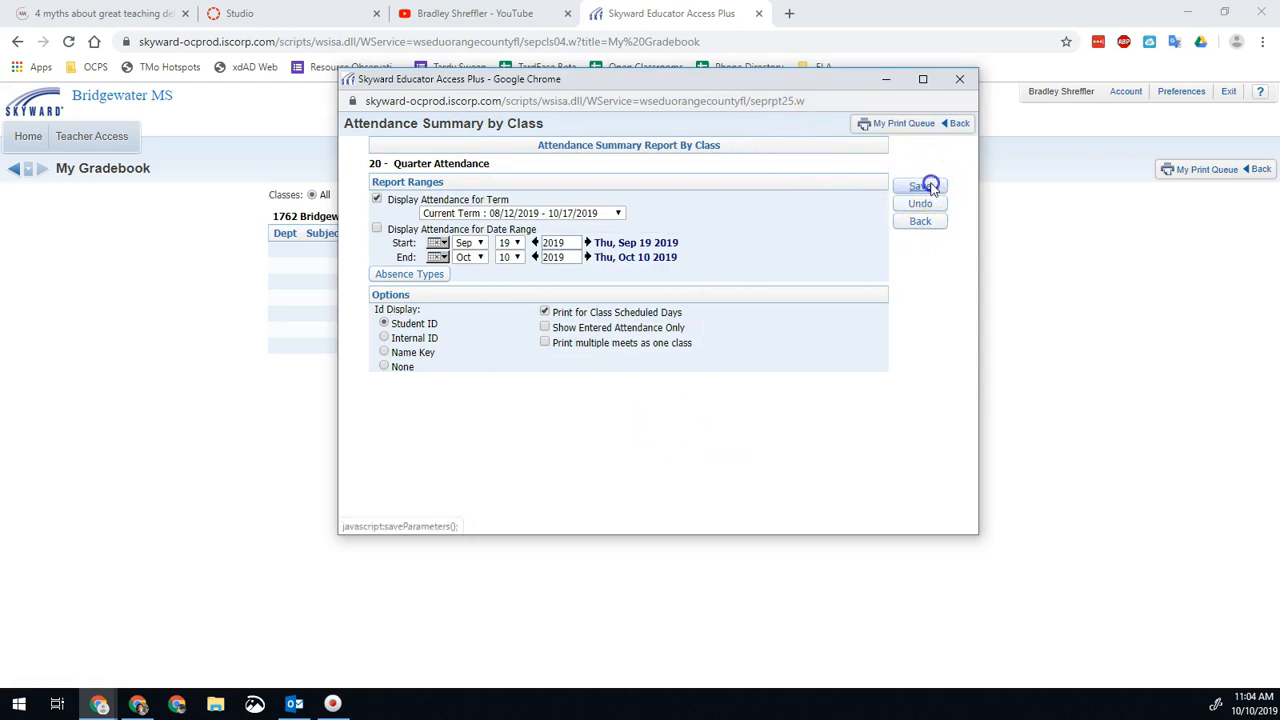
{"action": "left_click", "coordinate": [920, 187]}
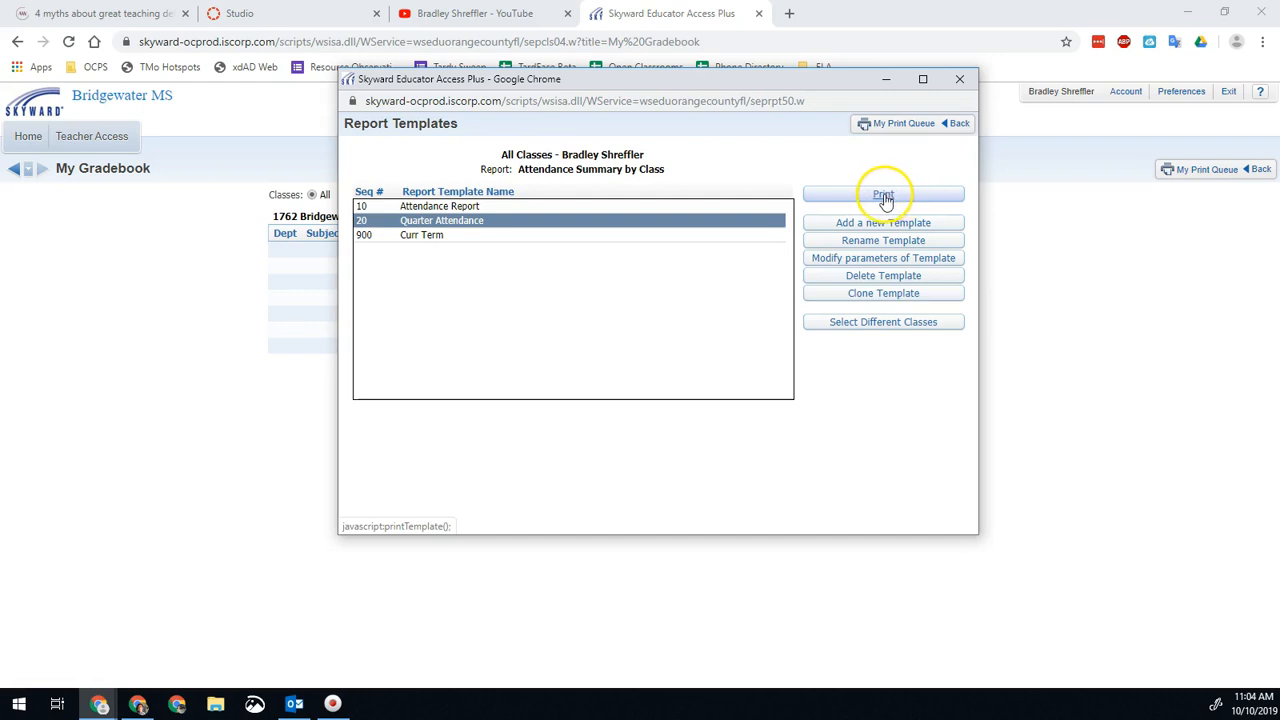
{"action": "left_click", "coordinate": [882, 194]}
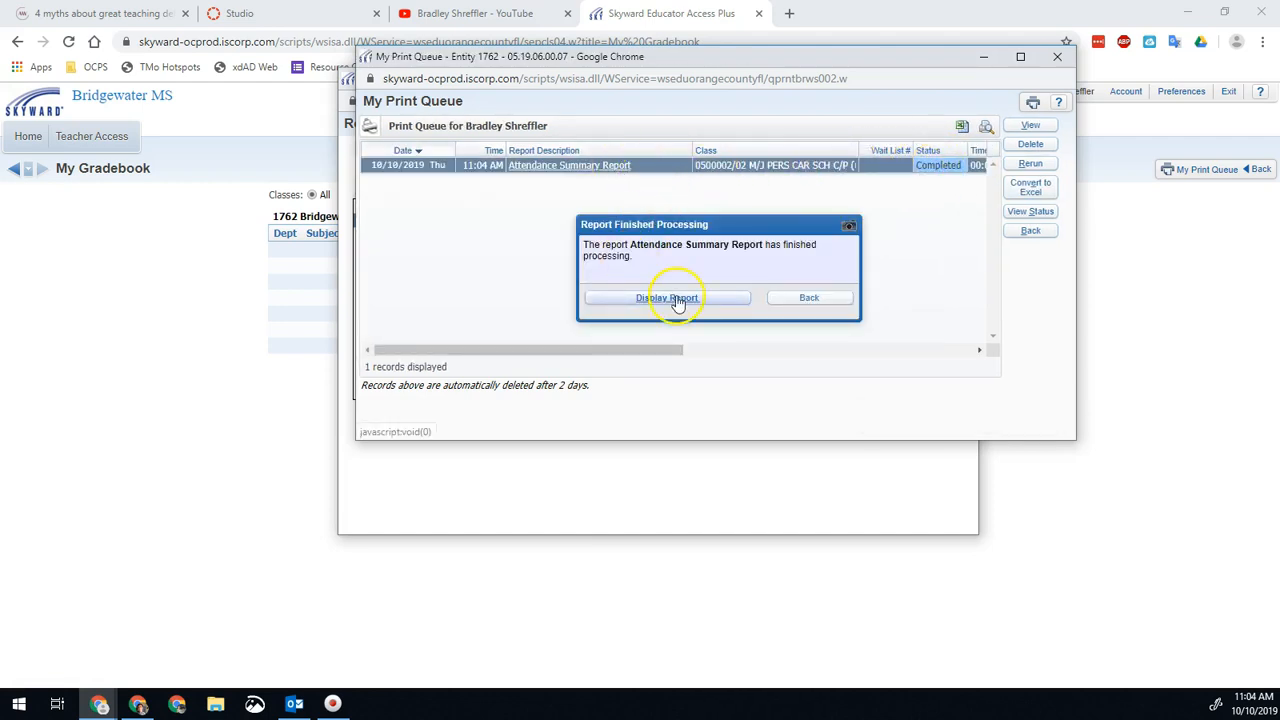
Display the finished report as a PDF and scroll down to its third page
{"action": "left_click", "coordinate": [667, 298]}
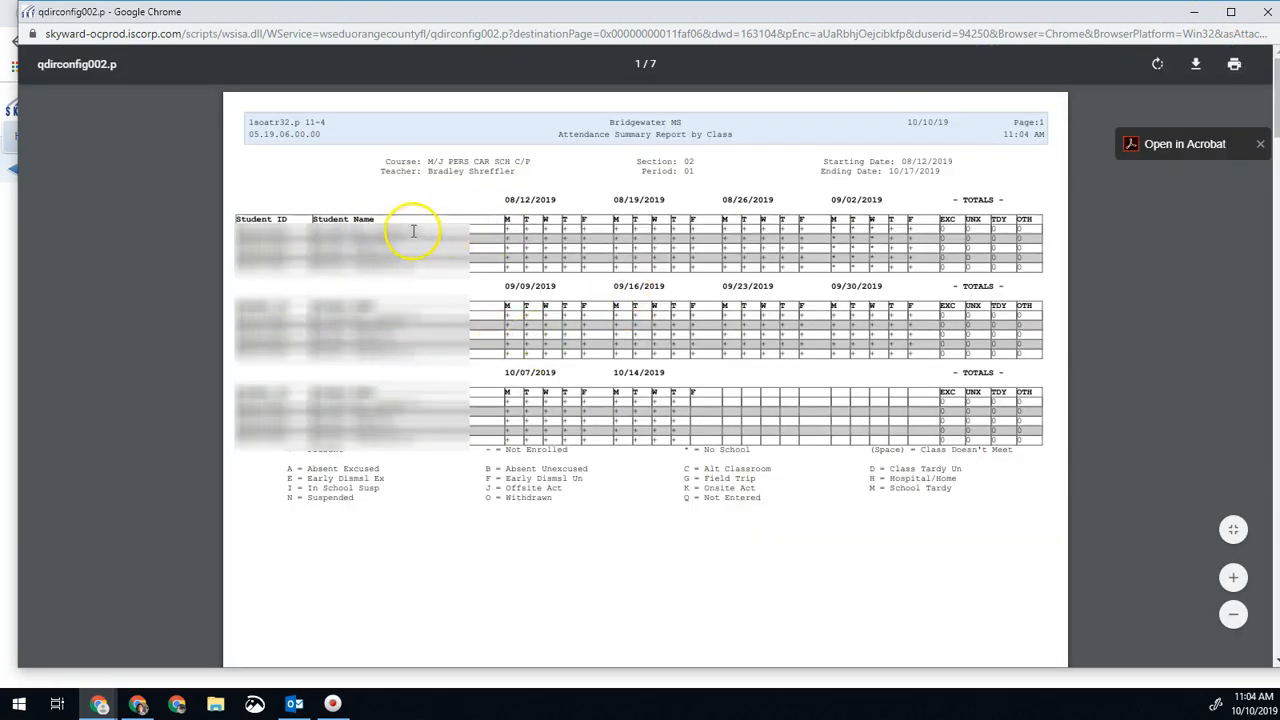
{"action": "mouse_move", "coordinate": [590, 228]}
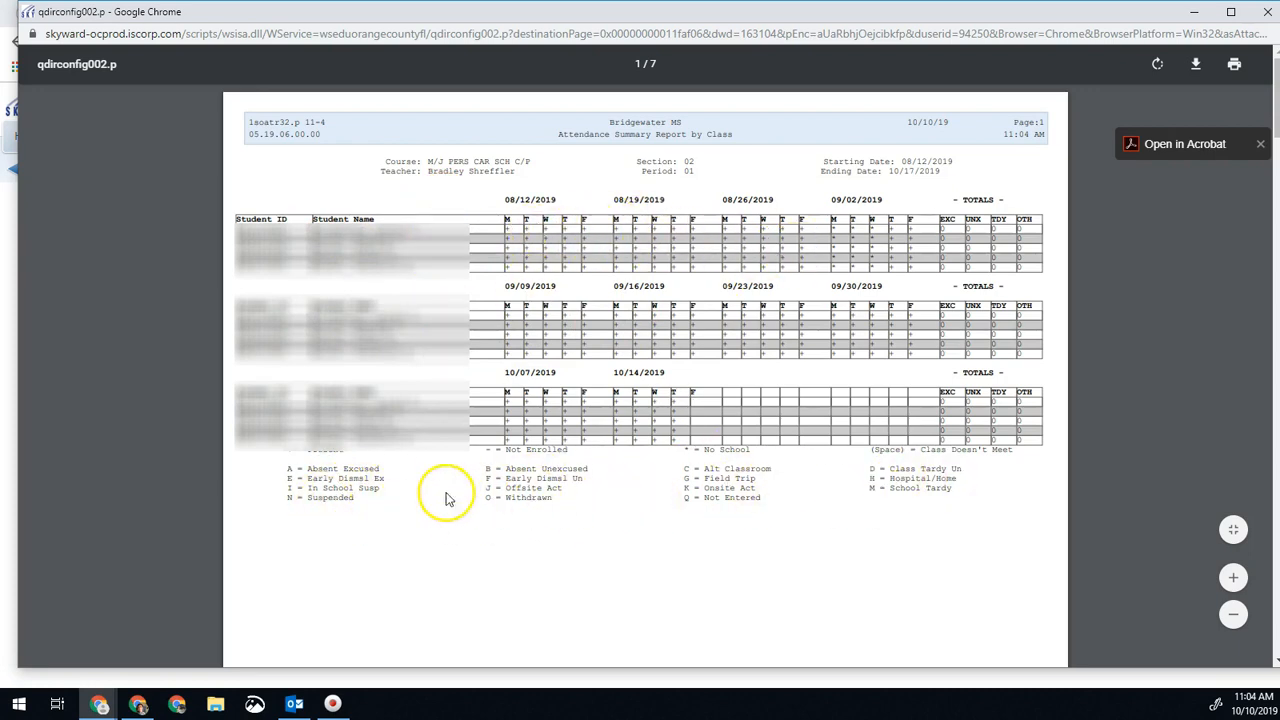
{"action": "mouse_move", "coordinate": [805, 488]}
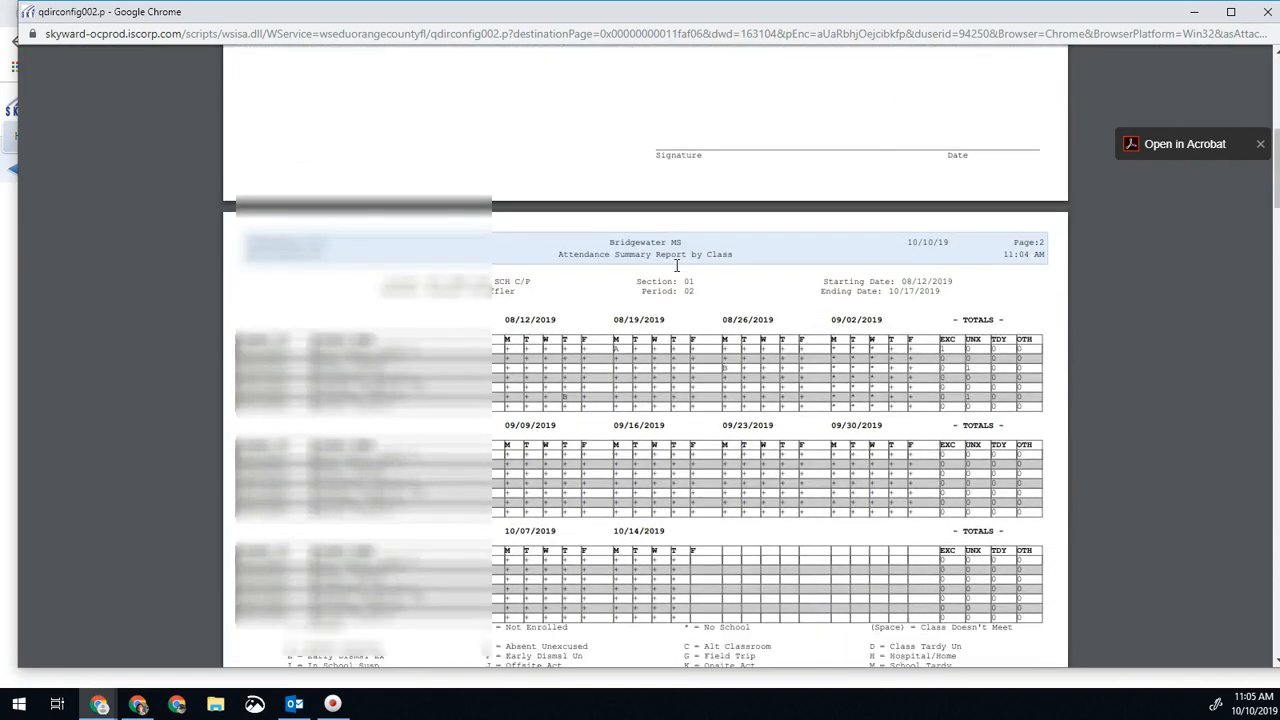
{"action": "scroll", "scroll_direction": "down", "scroll_amount": 3}
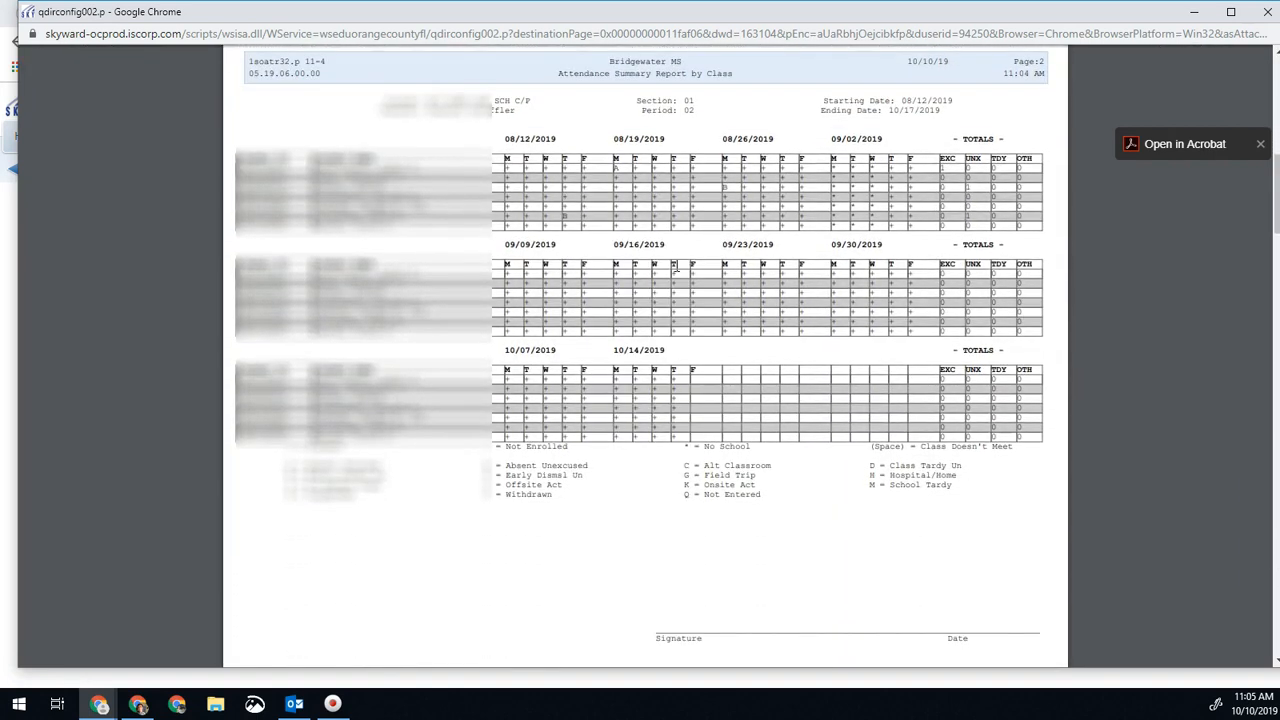
{"action": "scroll", "scroll_direction": "down", "scroll_amount": 3}
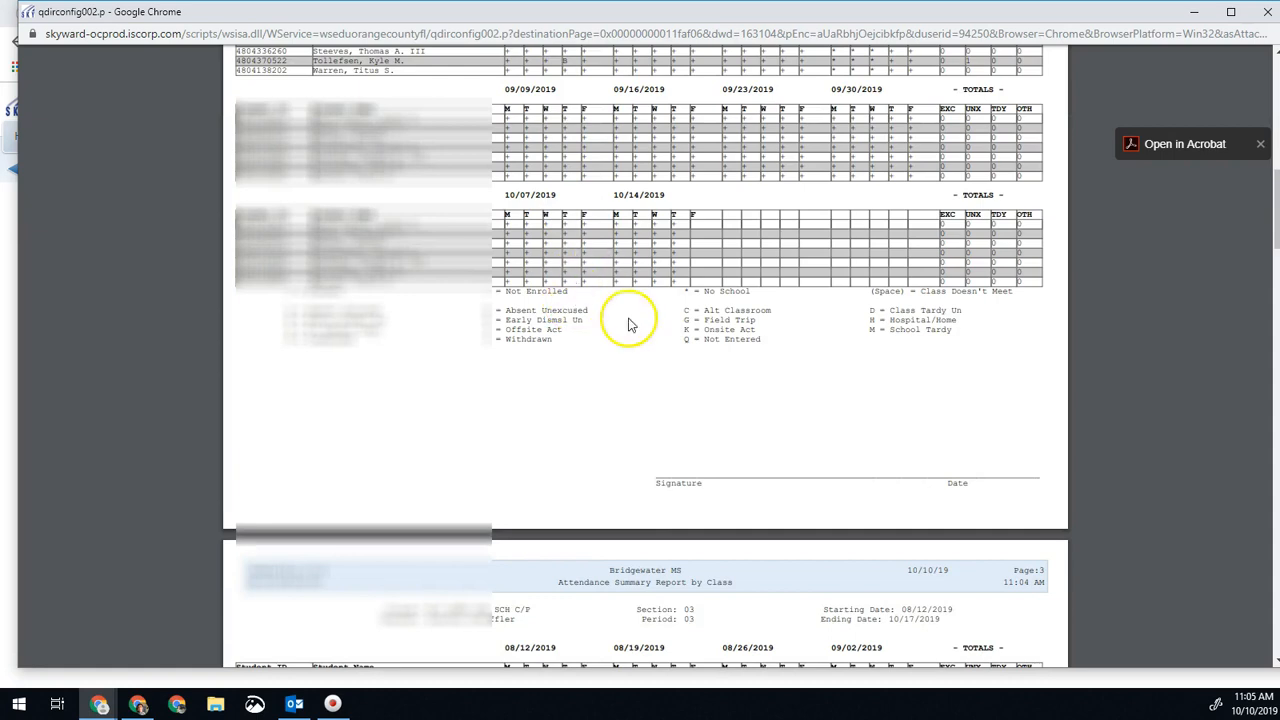
{"action": "scroll", "scroll_direction": "down", "scroll_amount": 3}
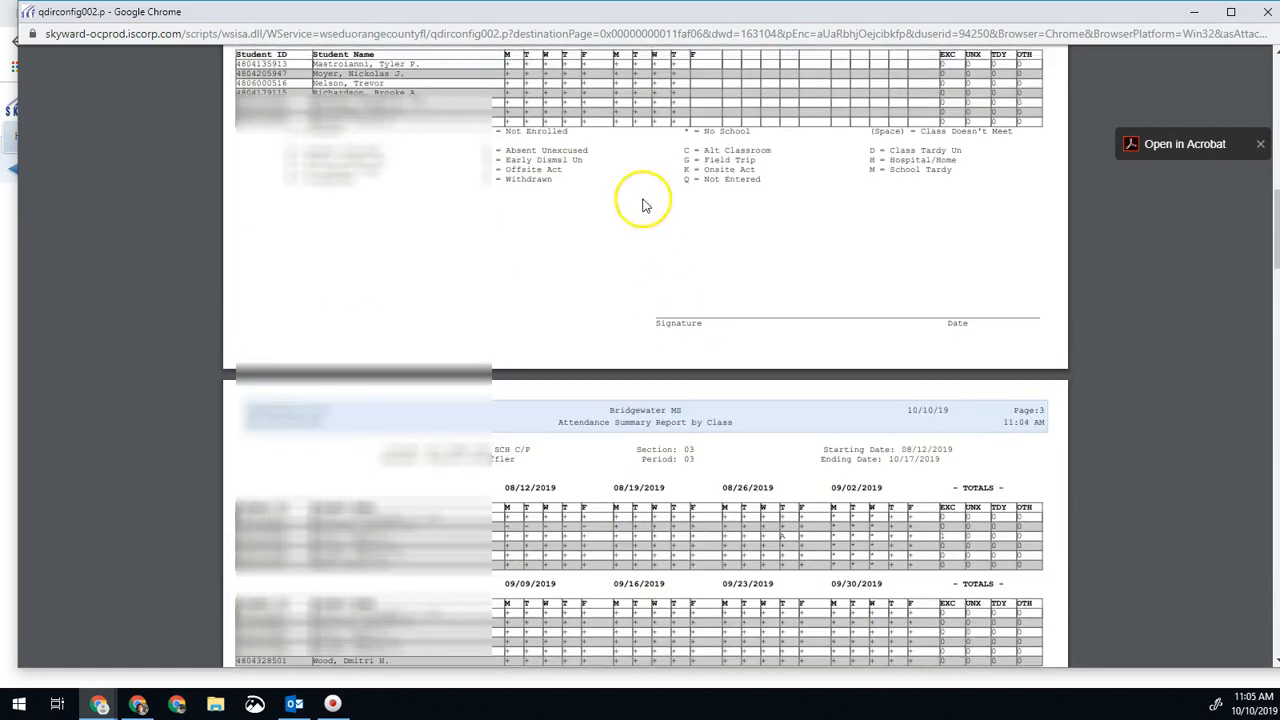
{"action": "scroll", "scroll_direction": "down", "scroll_amount": 3}
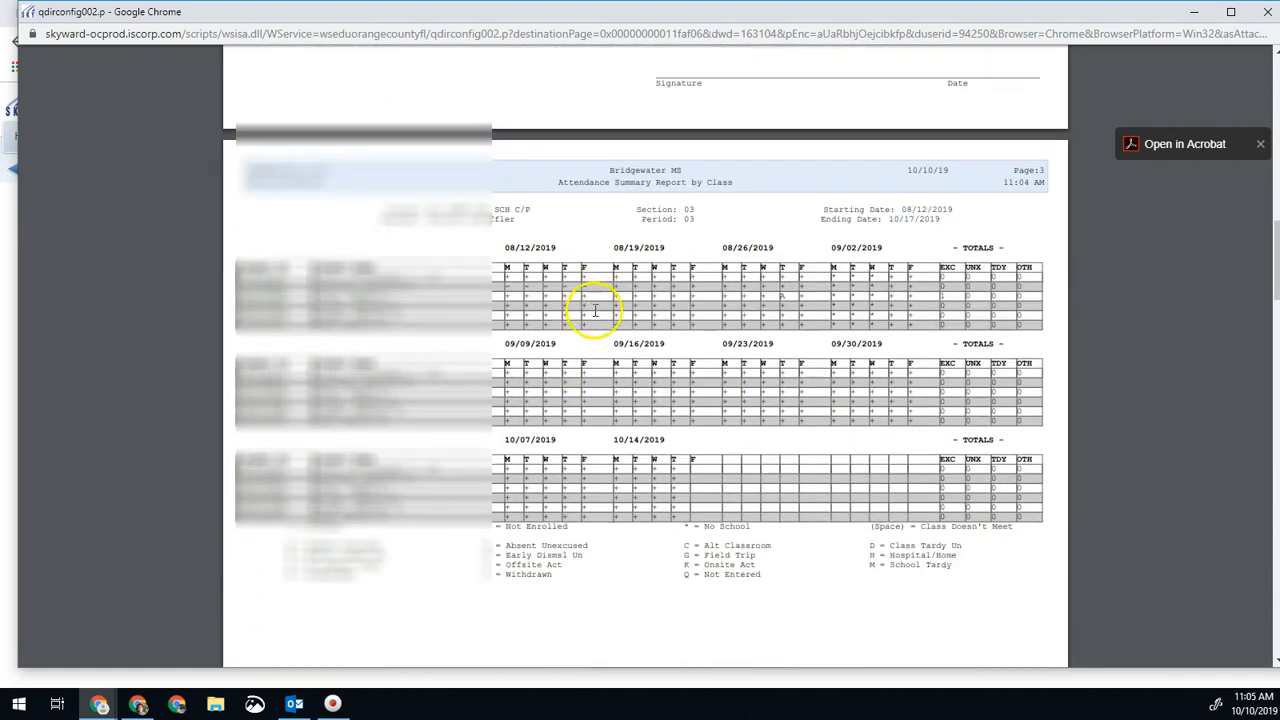